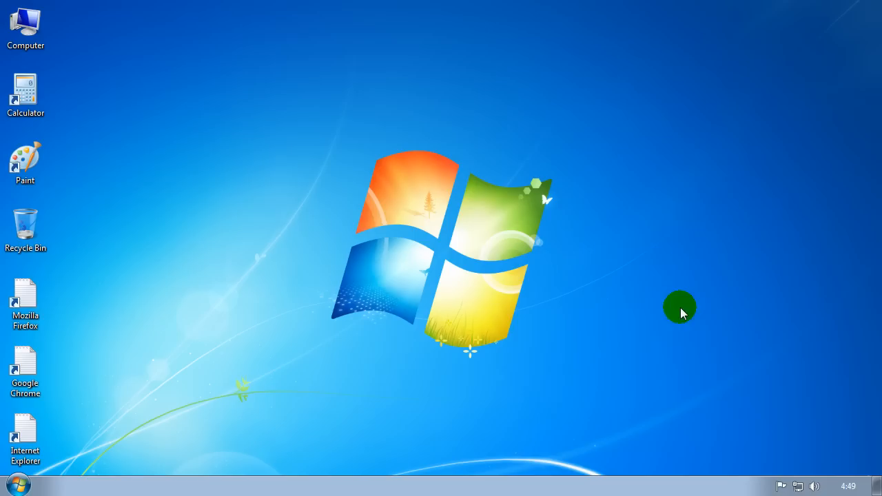
Test the Calculator and Google Chrome desktop shortcuts, each opening as garbled text that gets closed
{"action": "left_click", "coordinate": [24, 89]}
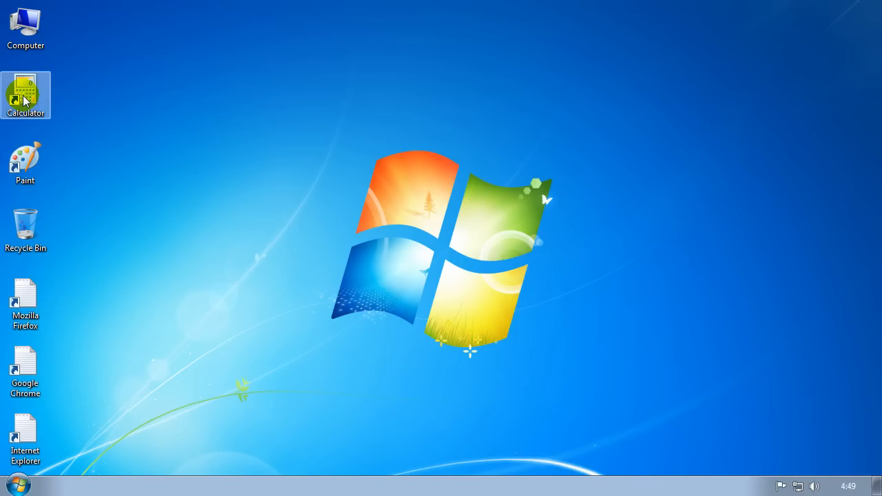
{"action": "double_click", "coordinate": [25, 95]}
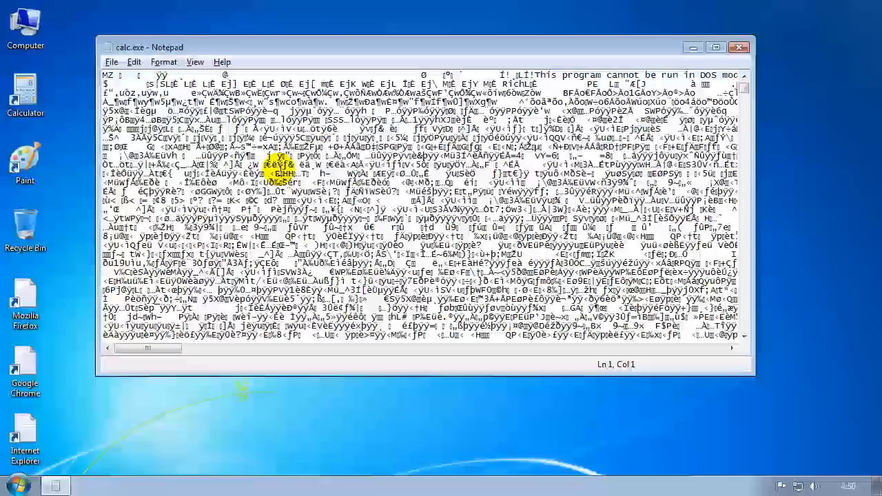
{"action": "left_click", "coordinate": [739, 46]}
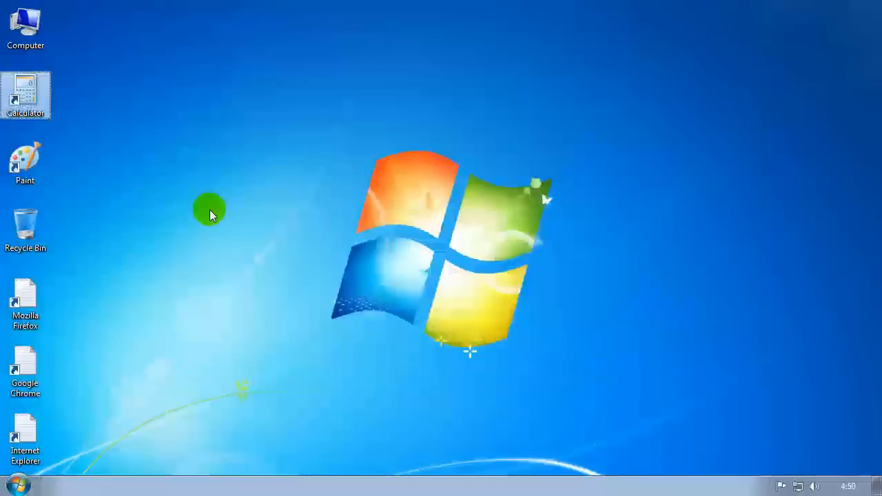
{"action": "left_click", "coordinate": [25, 371]}
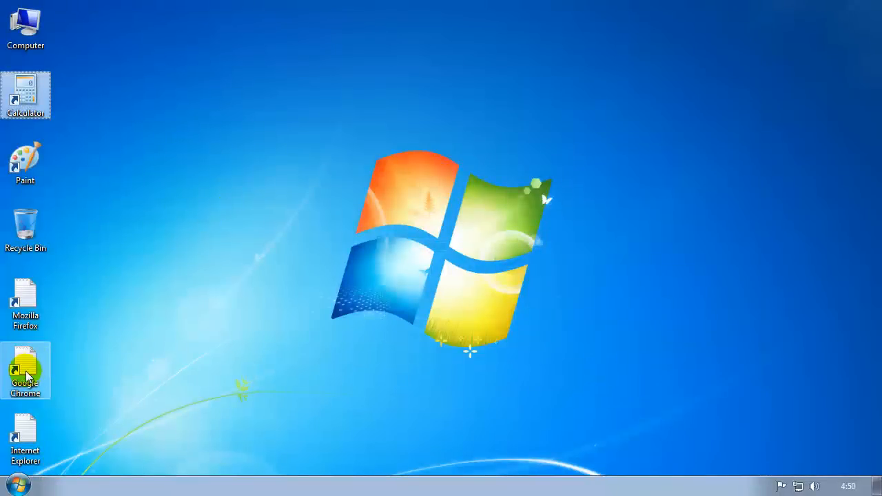
{"action": "double_click", "coordinate": [25, 371]}
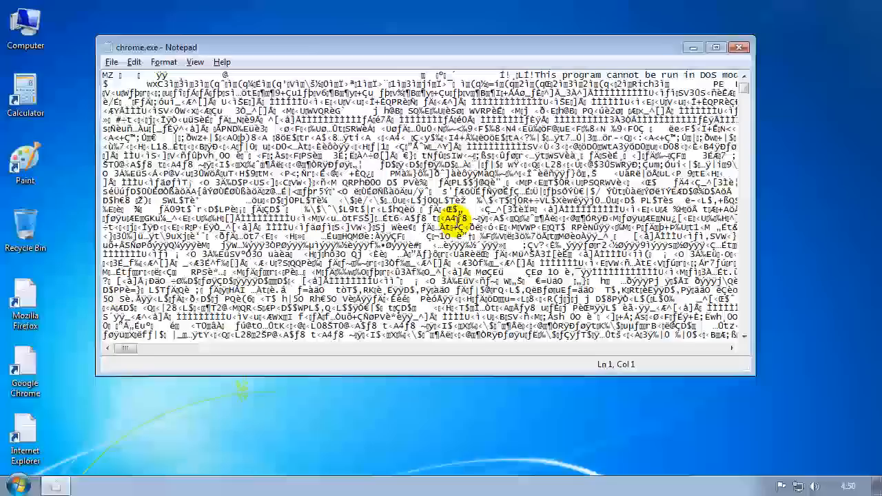
{"action": "left_click", "coordinate": [739, 46]}
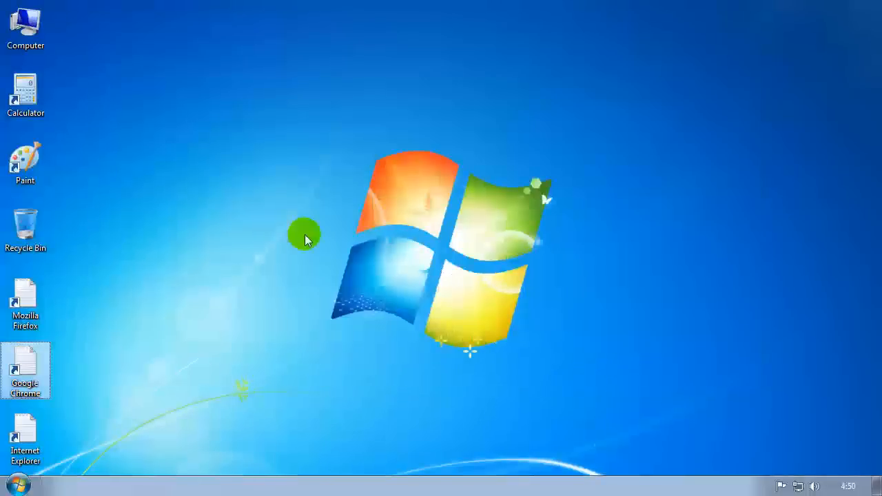
{"action": "mouse_move", "coordinate": [21, 405]}
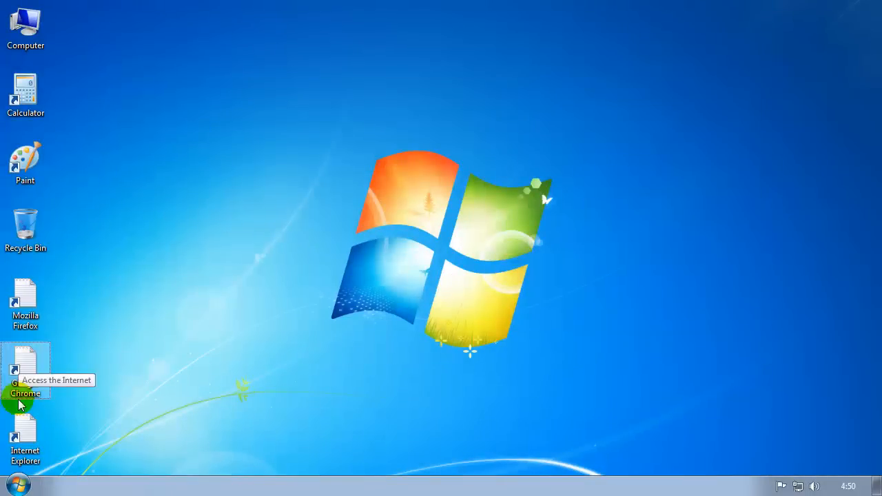
{"action": "mouse_move", "coordinate": [71, 303]}
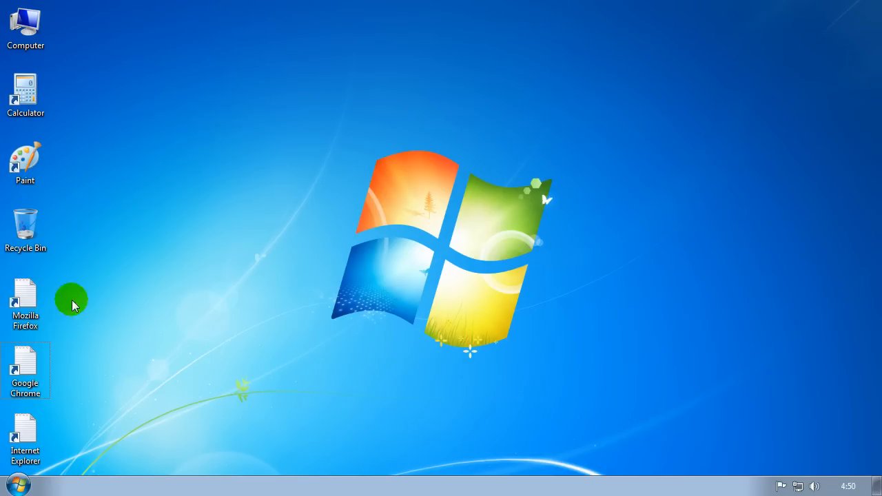
{"action": "mouse_move", "coordinate": [150, 378]}
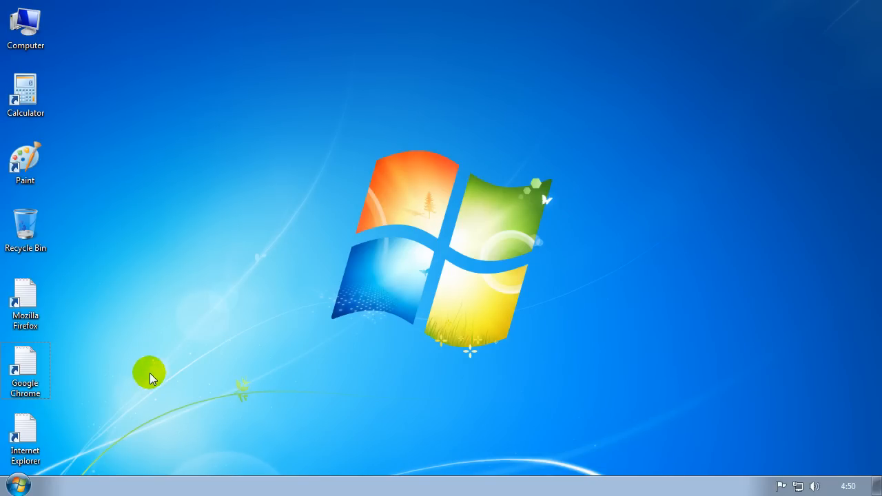
{"action": "mouse_move", "coordinate": [228, 309]}
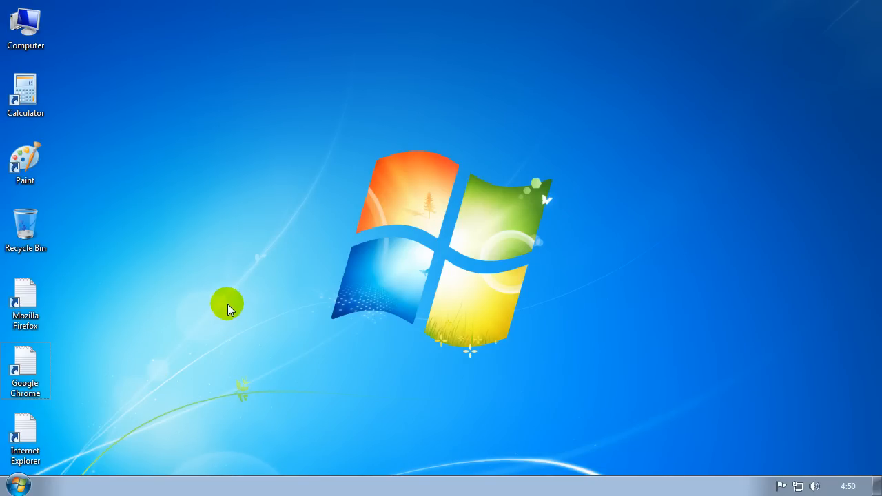
{"action": "mouse_move", "coordinate": [229, 297]}
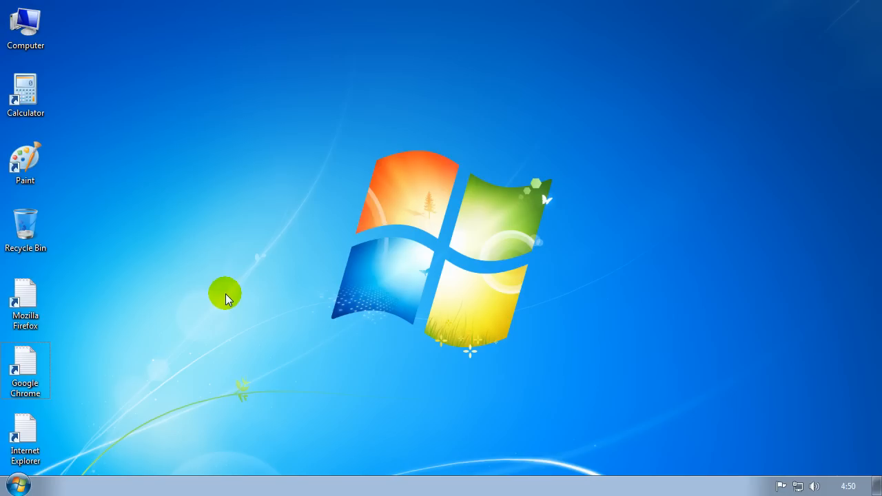
{"action": "mouse_move", "coordinate": [140, 377]}
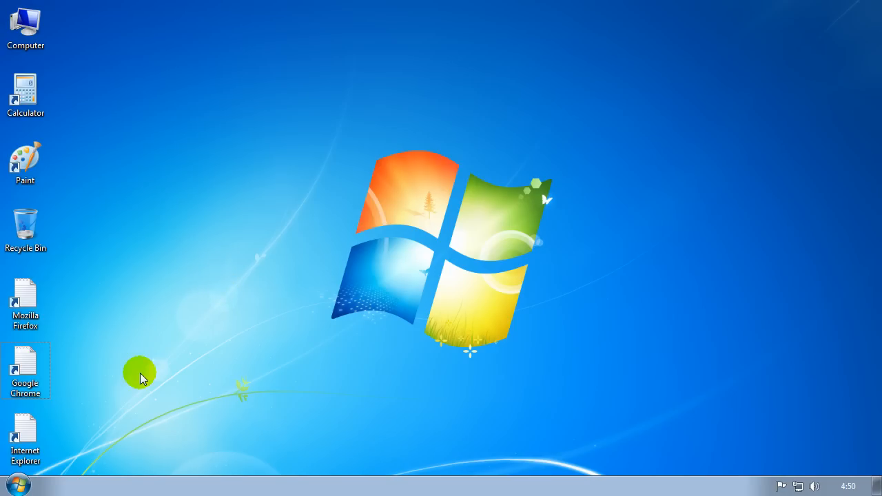
{"action": "mouse_move", "coordinate": [138, 298]}
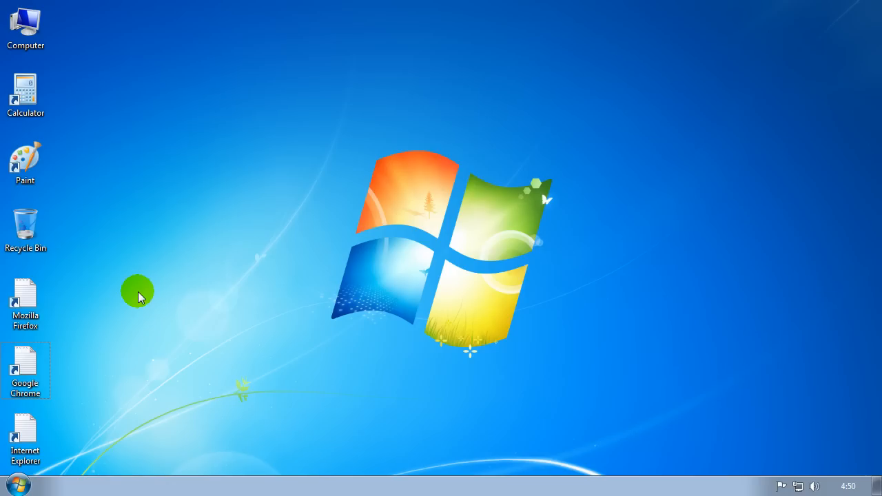
{"action": "mouse_move", "coordinate": [133, 290]}
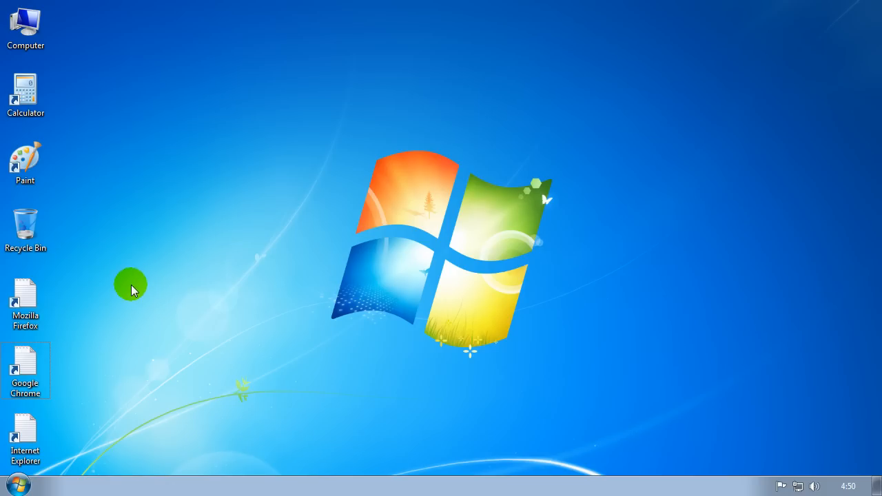
{"action": "mouse_move", "coordinate": [157, 274]}
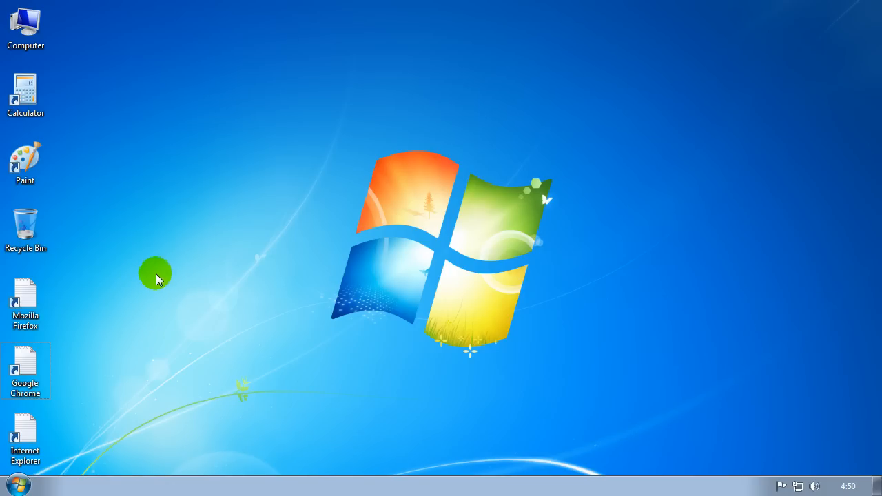
{"action": "mouse_move", "coordinate": [38, 381]}
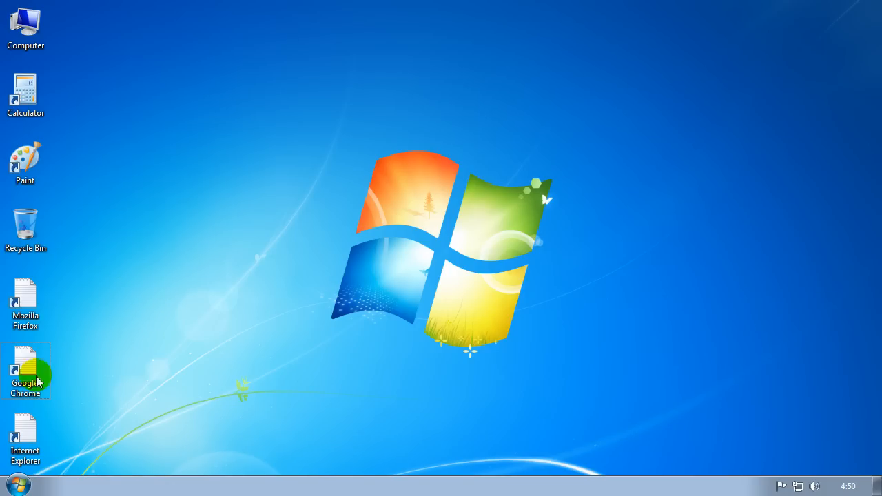
Retry Chrome, close its empty text window, then start Task Manager from the Ctrl+Alt+Del screen
{"action": "double_click", "coordinate": [25, 369]}
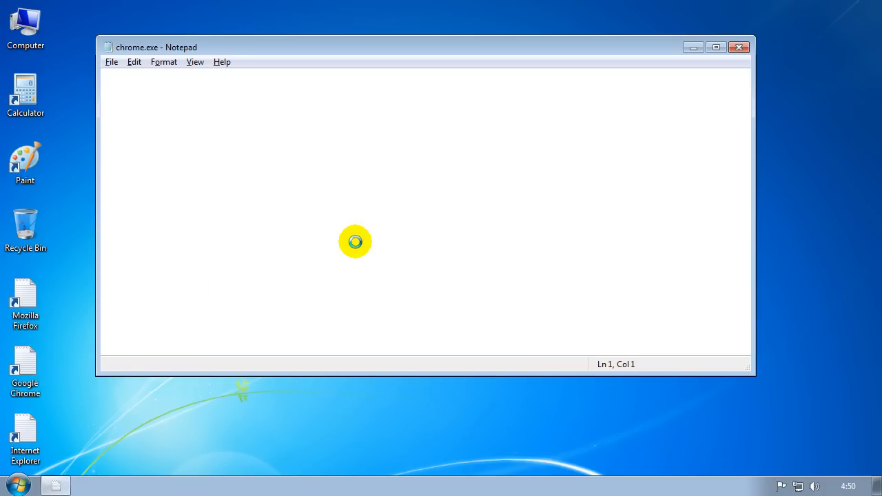
{"action": "mouse_move", "coordinate": [739, 47]}
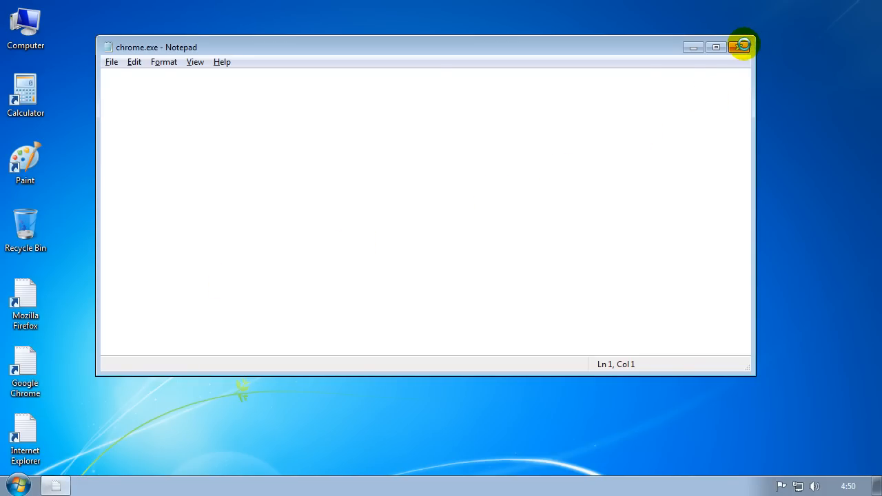
{"action": "left_click", "coordinate": [742, 47]}
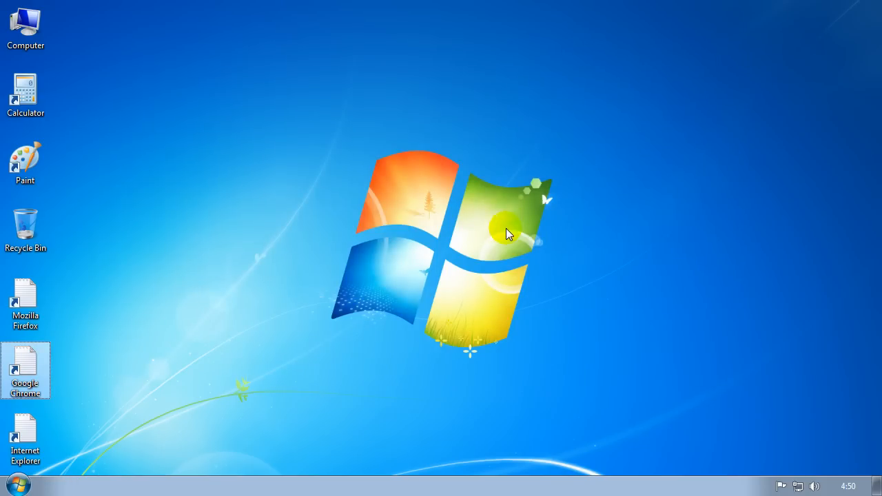
{"action": "mouse_move", "coordinate": [490, 226]}
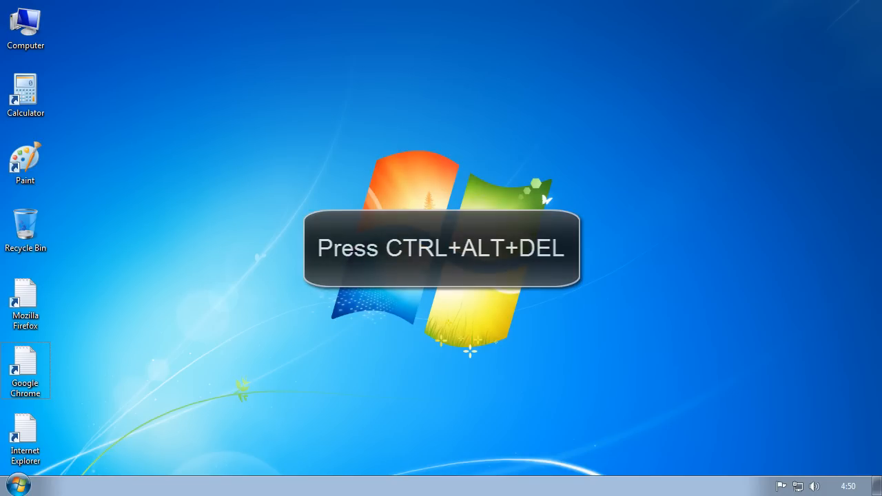
{"action": "key", "text": "ctrl+alt+delete"}
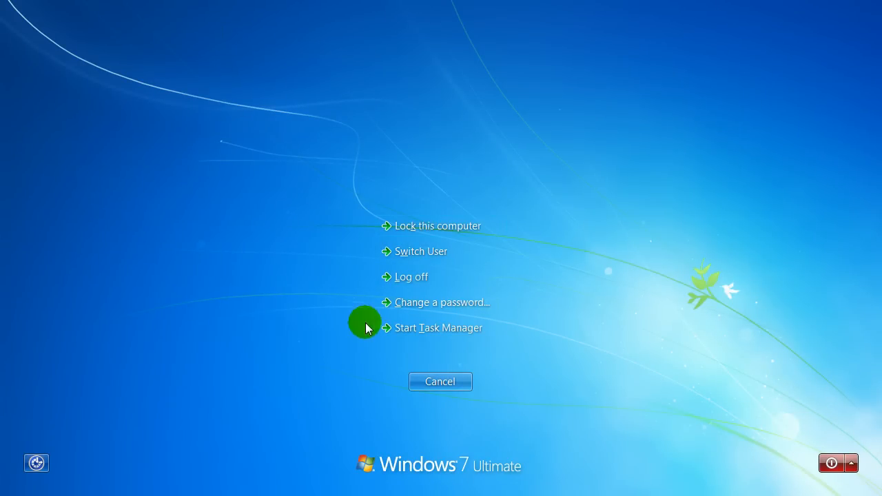
{"action": "mouse_move", "coordinate": [317, 325]}
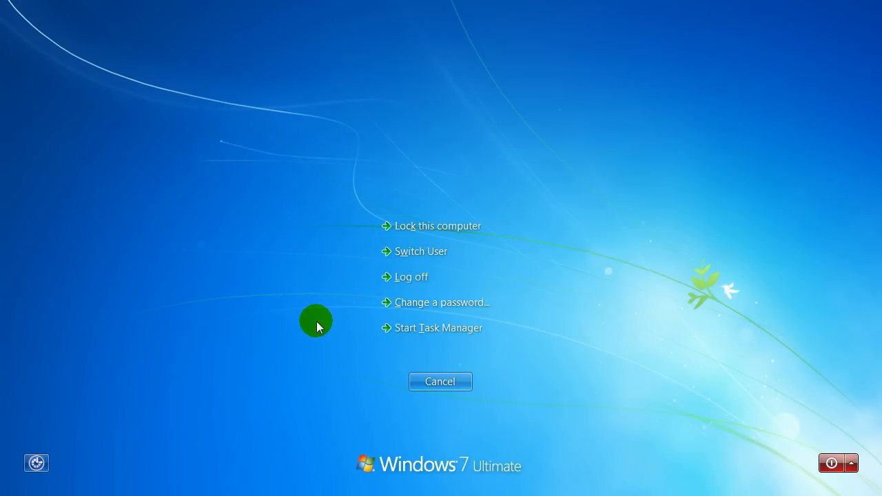
{"action": "mouse_move", "coordinate": [441, 328]}
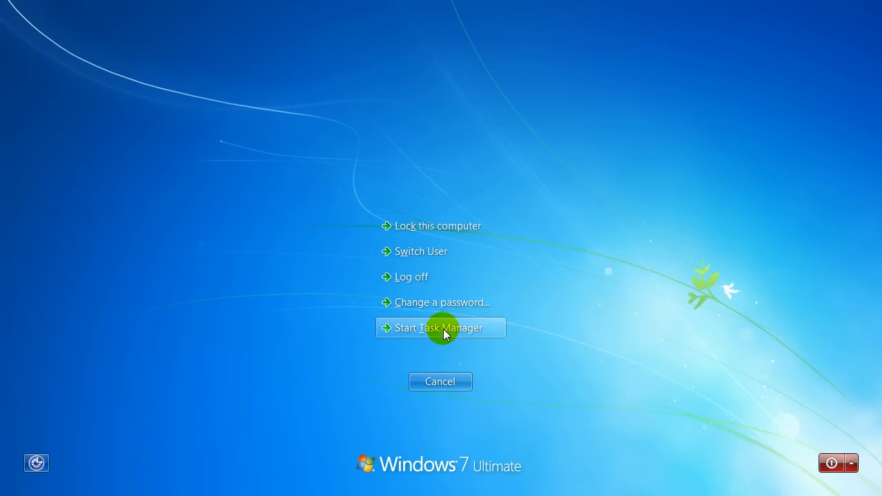
{"action": "left_click", "coordinate": [440, 328]}
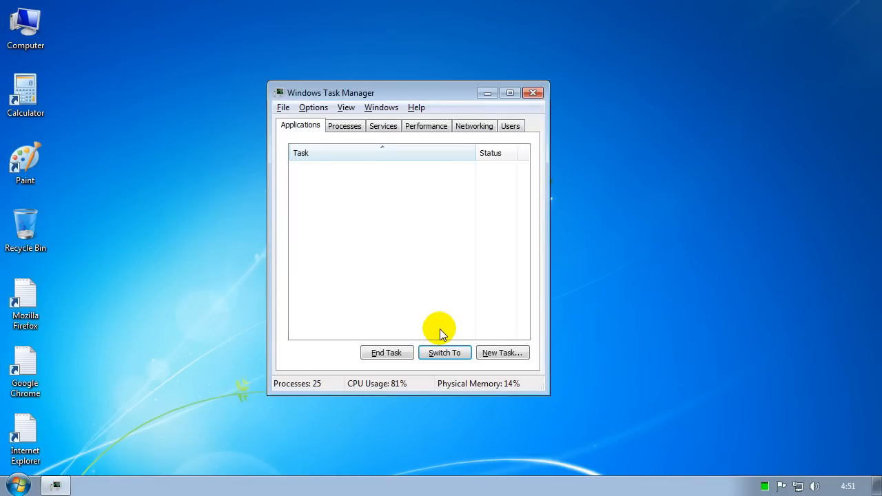
{"action": "mouse_move", "coordinate": [424, 322]}
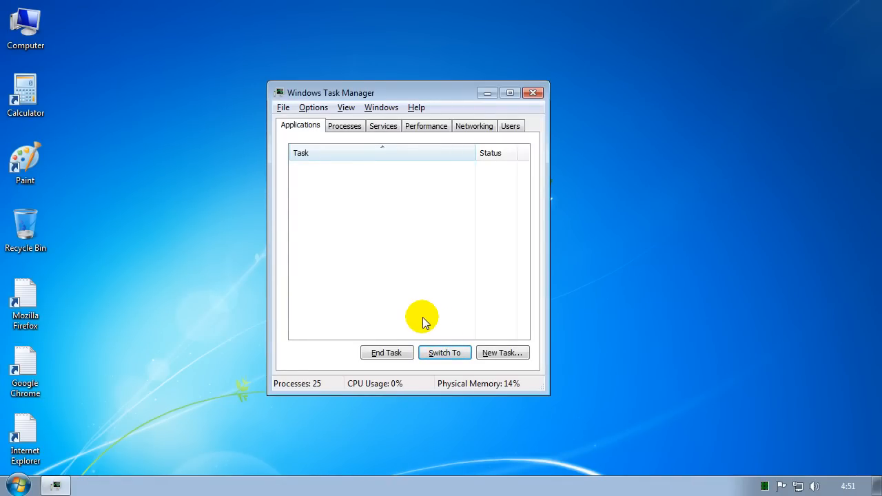
{"action": "mouse_move", "coordinate": [374, 251]}
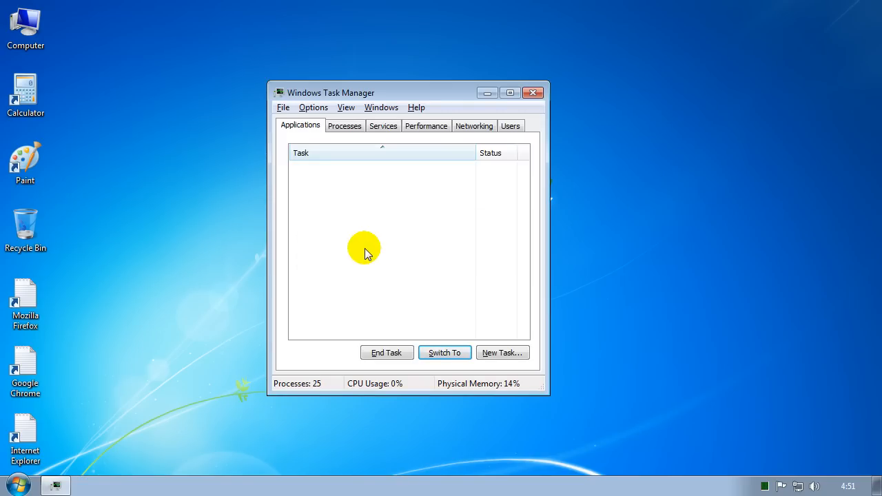
{"action": "mouse_move", "coordinate": [296, 125]}
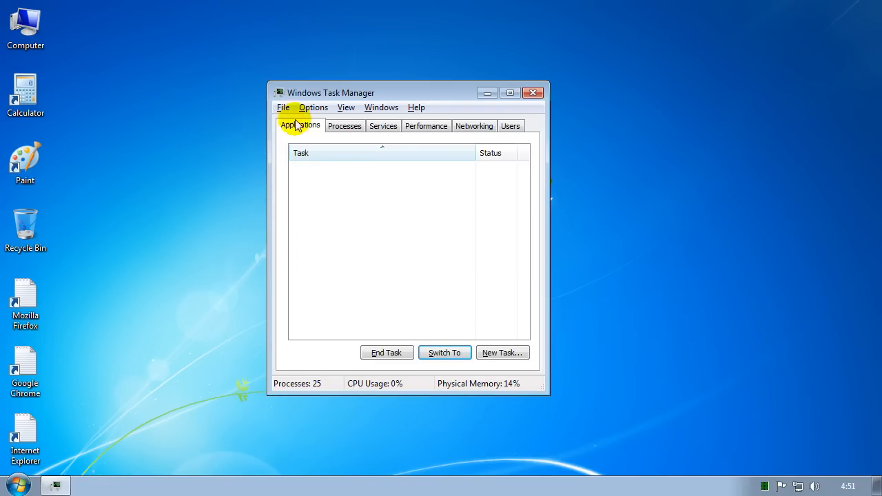
Start a new task from Task Manager's File menu to run a program
{"action": "left_click", "coordinate": [282, 108]}
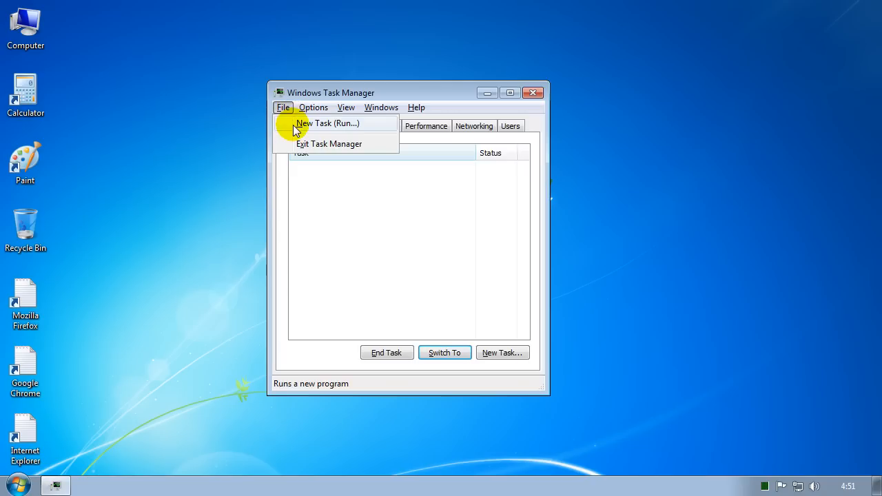
{"action": "left_click", "coordinate": [328, 123]}
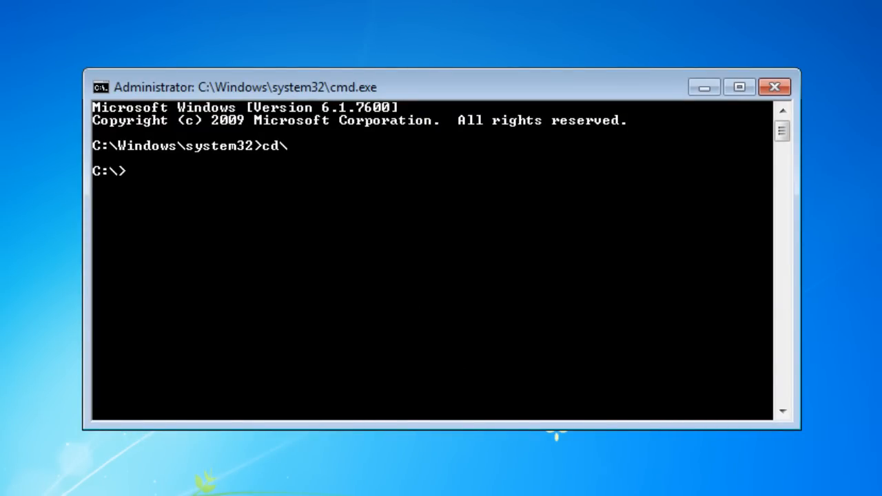
Change directory to program files\internet explorer and begin entering iexplore to launch it
{"action": "type", "text": "cd"}
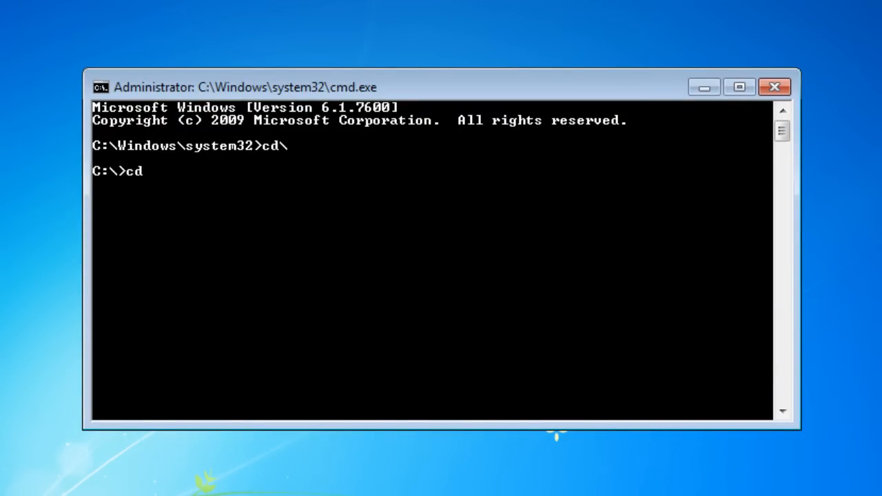
{"action": "type", "text": "p"}
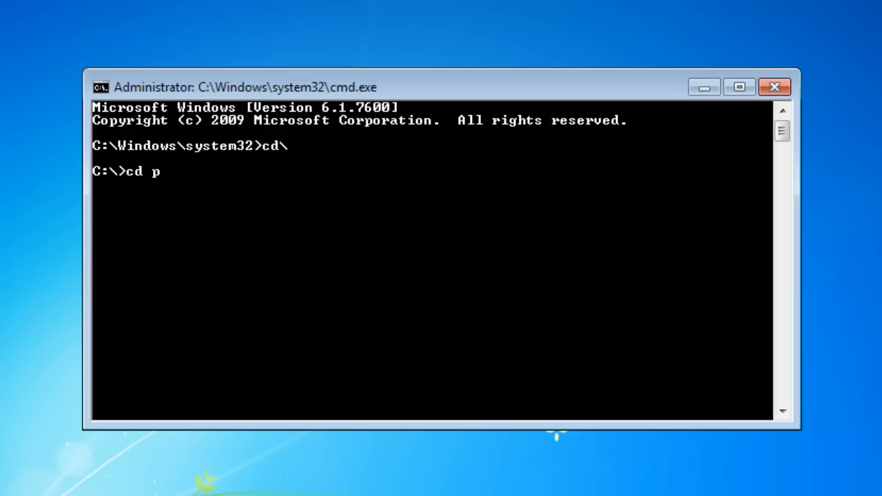
{"action": "type", "text": "rogram file"}
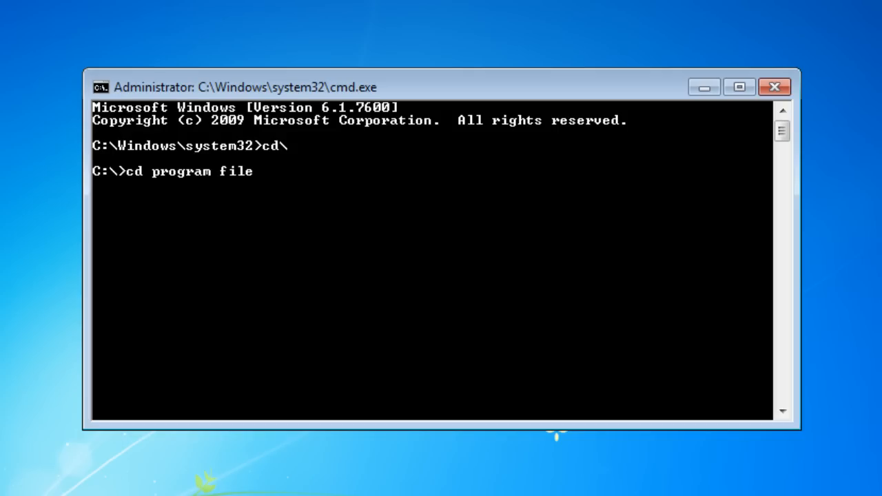
{"action": "type", "text": "s\\inter"}
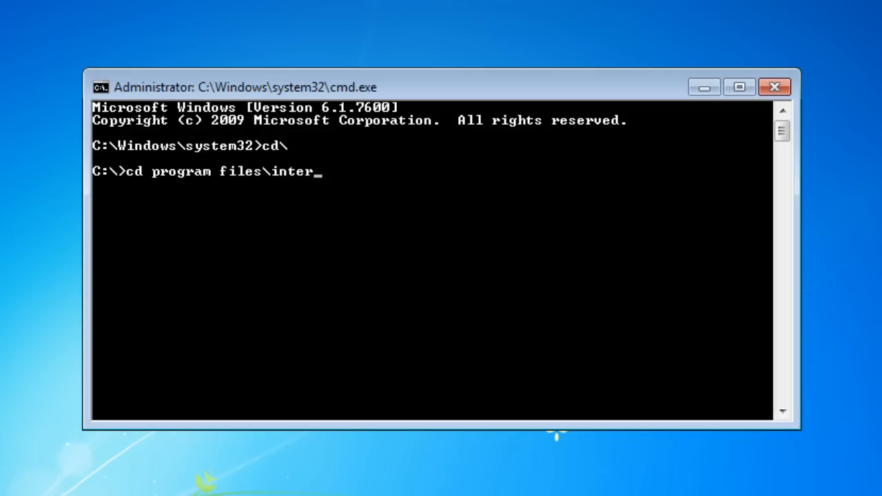
{"action": "type", "text": "net explorer"}
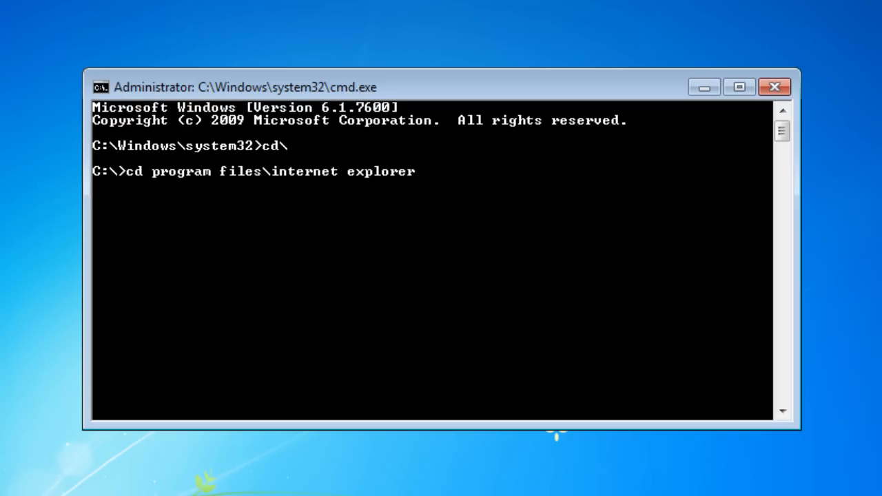
{"action": "key", "text": "Return"}
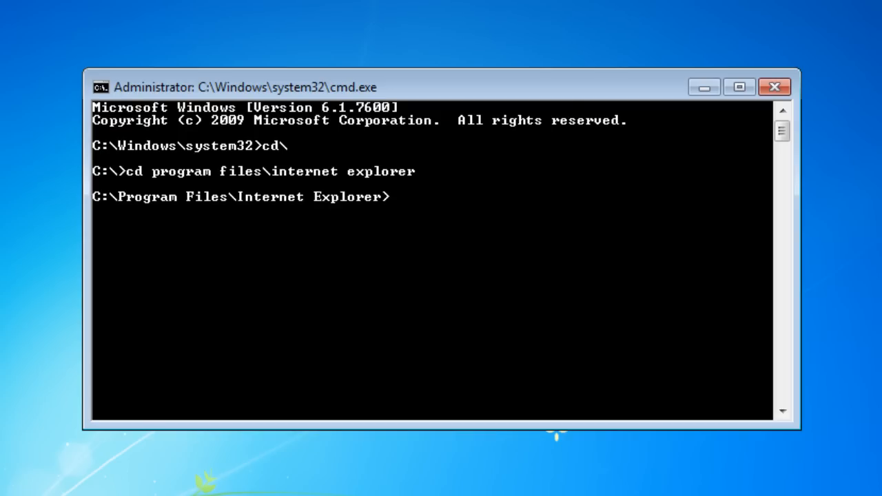
{"action": "type", "text": "iex"}
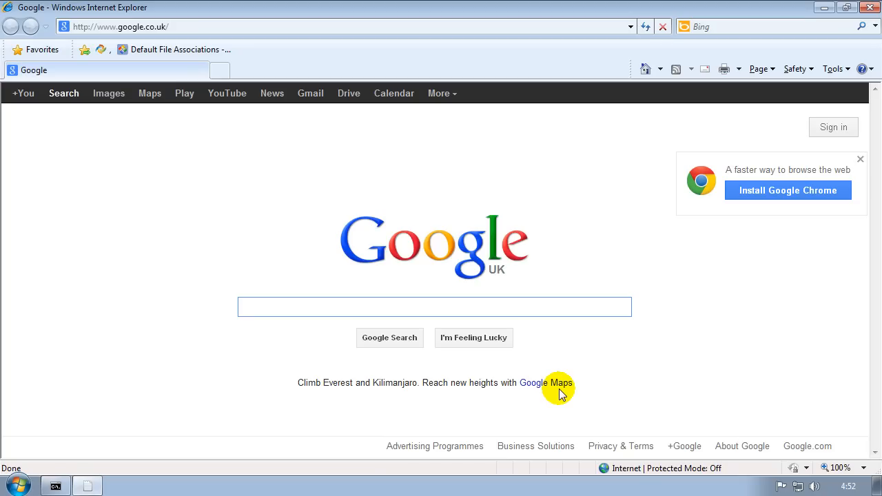
{"action": "mouse_move", "coordinate": [212, 243]}
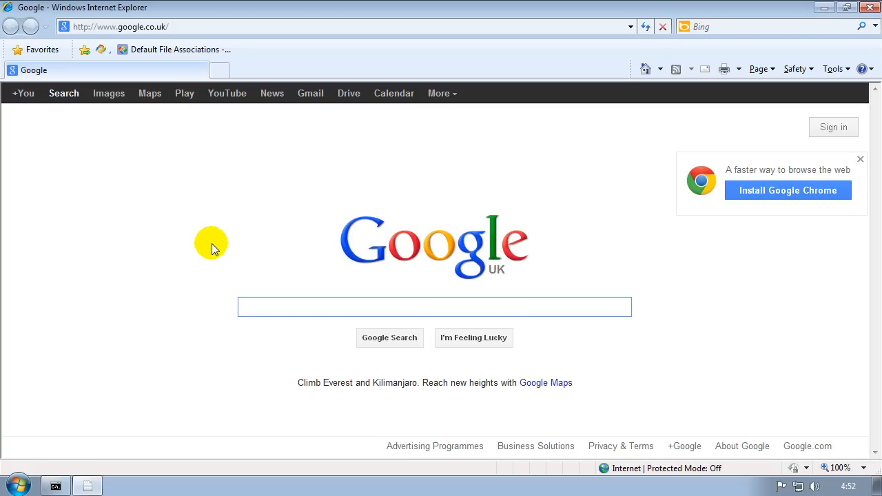
{"action": "mouse_move", "coordinate": [231, 220]}
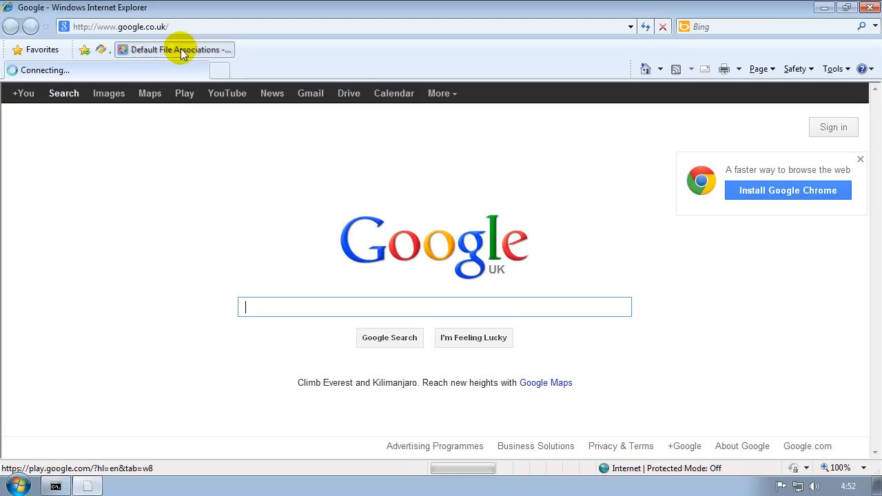
Open the 'Default File Associations' SevenForums tutorial from the Favorites bar
{"action": "left_click", "coordinate": [175, 49]}
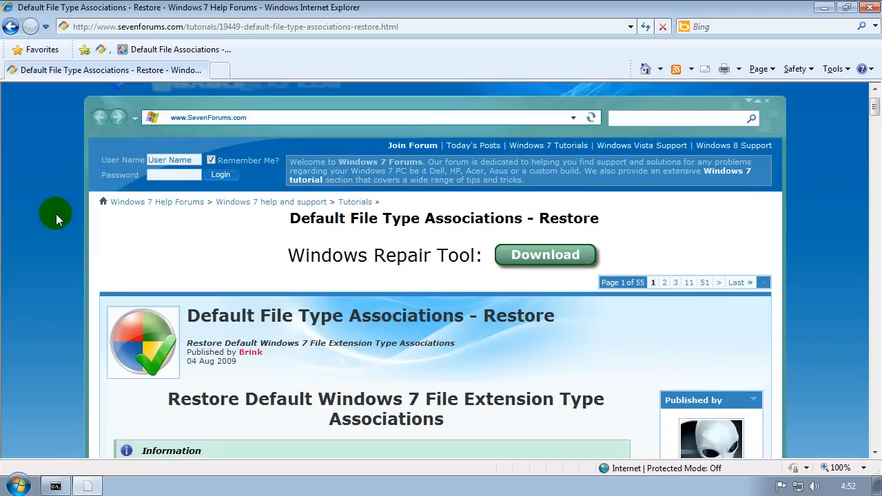
Scroll down the tutorial's extension list until the exe entry is in view
{"action": "scroll", "scroll_direction": "down", "scroll_amount": 3}
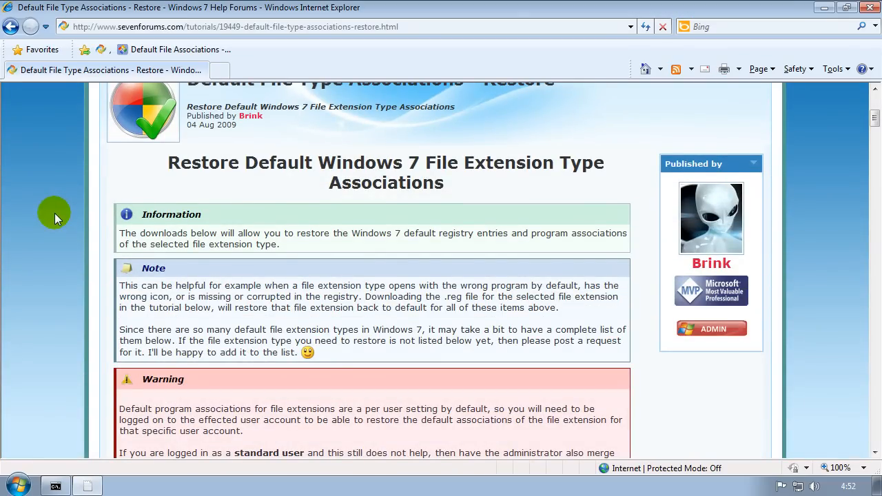
{"action": "mouse_move", "coordinate": [55, 209]}
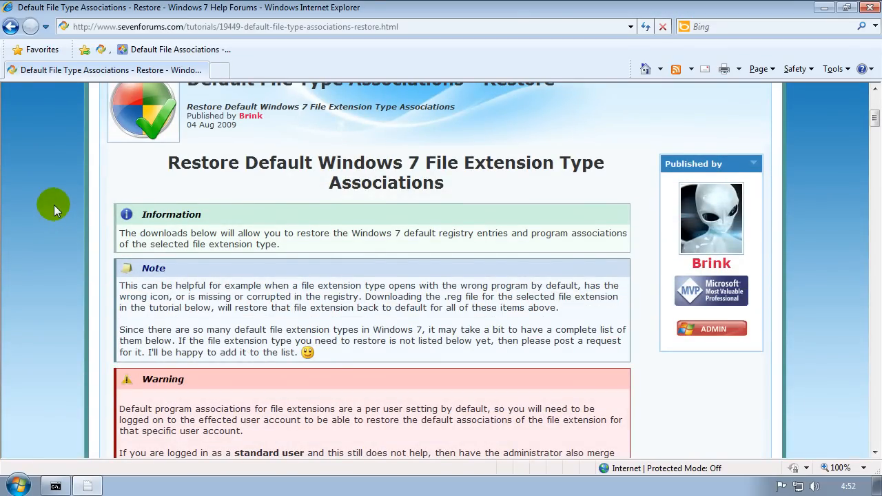
{"action": "scroll", "scroll_direction": "down", "scroll_amount": 3}
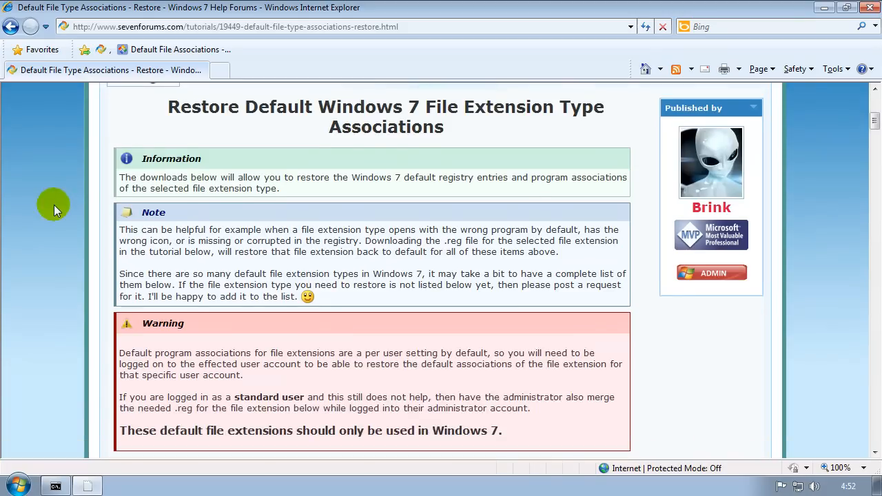
{"action": "scroll", "scroll_direction": "down", "scroll_amount": 3}
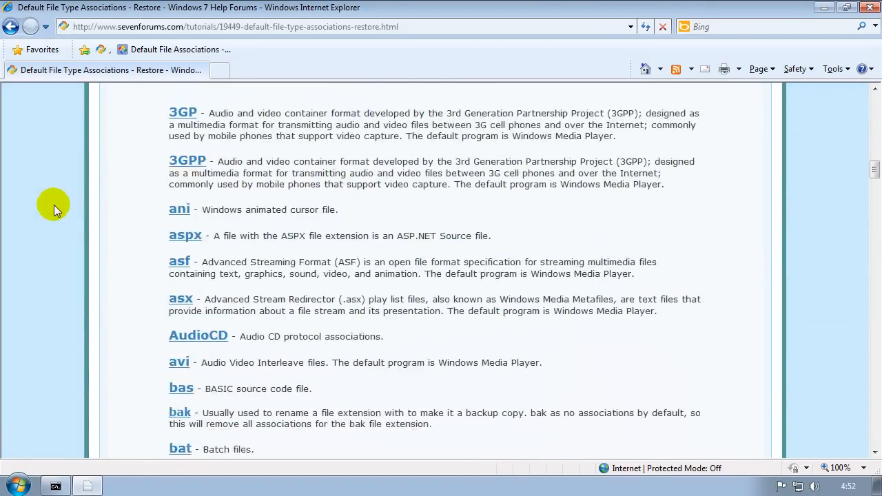
{"action": "scroll", "scroll_direction": "down", "scroll_amount": 3}
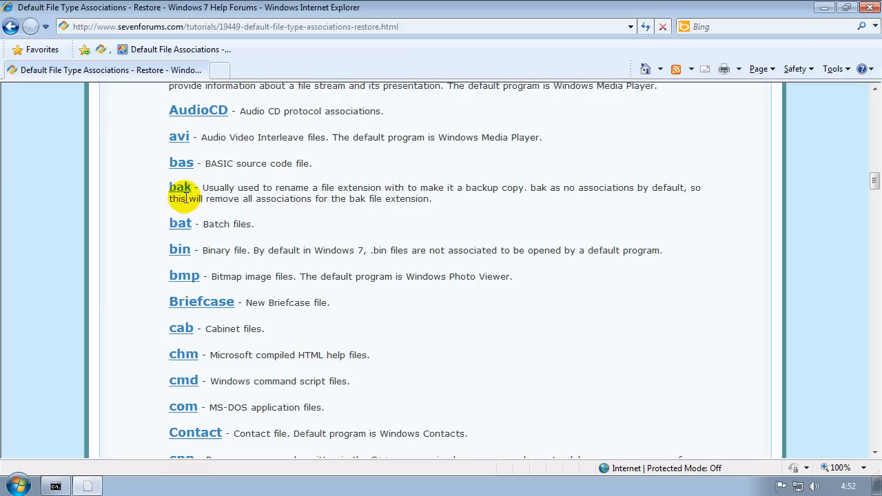
{"action": "mouse_move", "coordinate": [113, 288]}
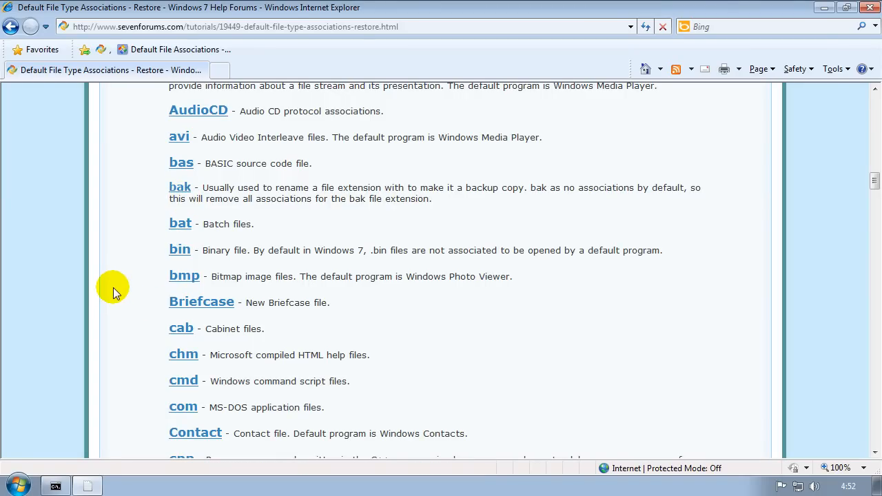
{"action": "scroll", "scroll_direction": "down", "scroll_amount": 3}
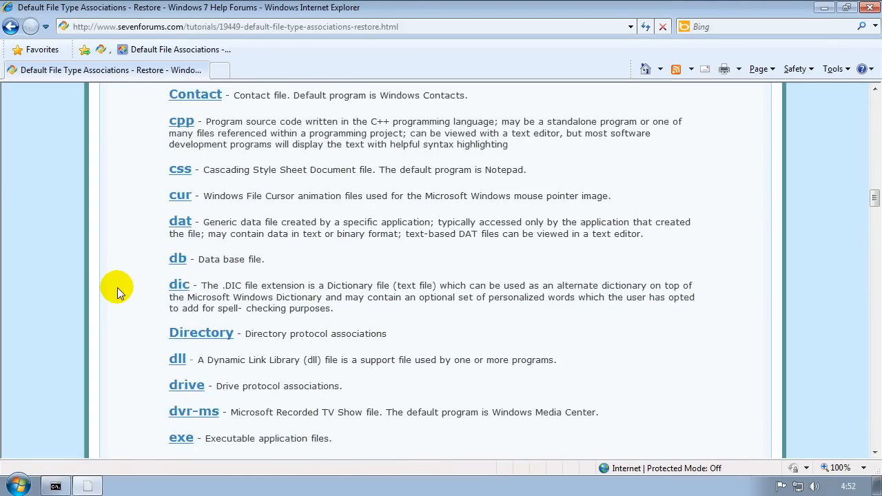
{"action": "scroll", "scroll_direction": "down", "scroll_amount": 3}
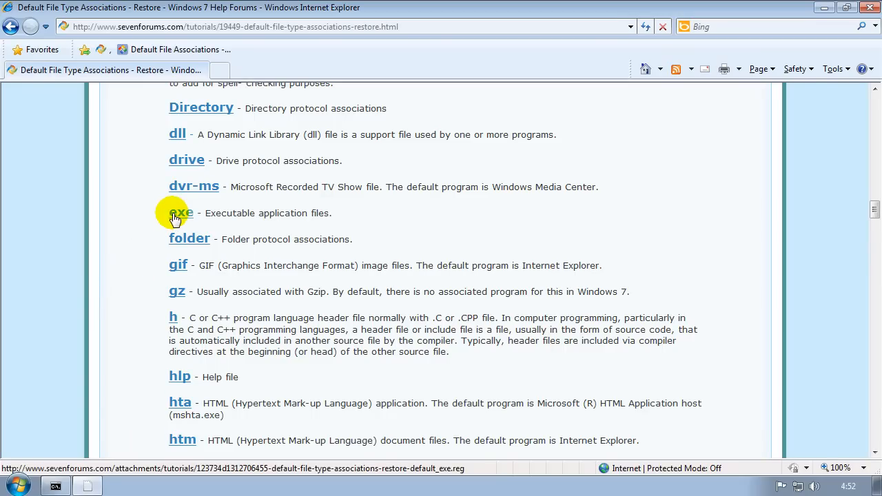
{"action": "mouse_move", "coordinate": [218, 215]}
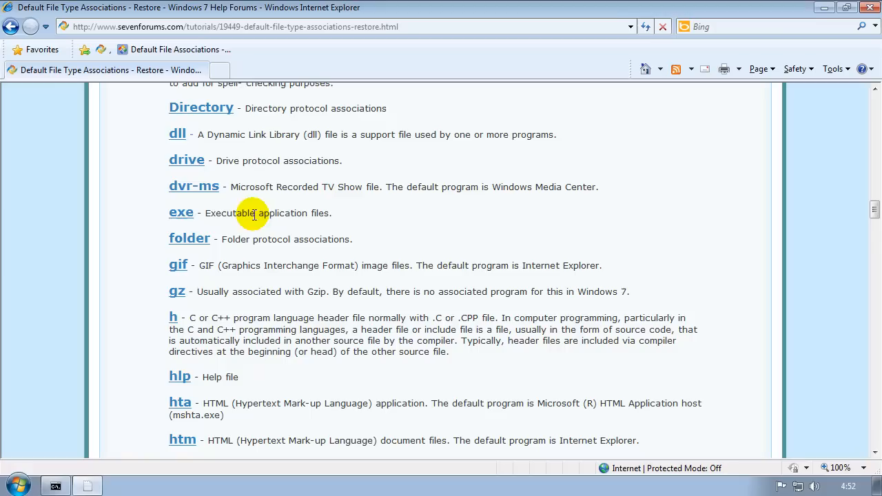
{"action": "mouse_move", "coordinate": [181, 213]}
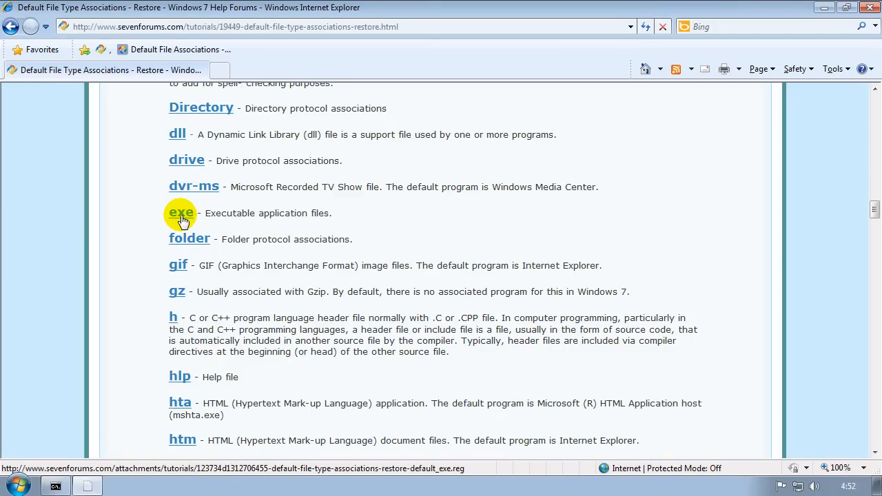
Download Default_EXE.reg, run it, approve the registry merge and dismiss the success message
{"action": "left_click", "coordinate": [180, 213]}
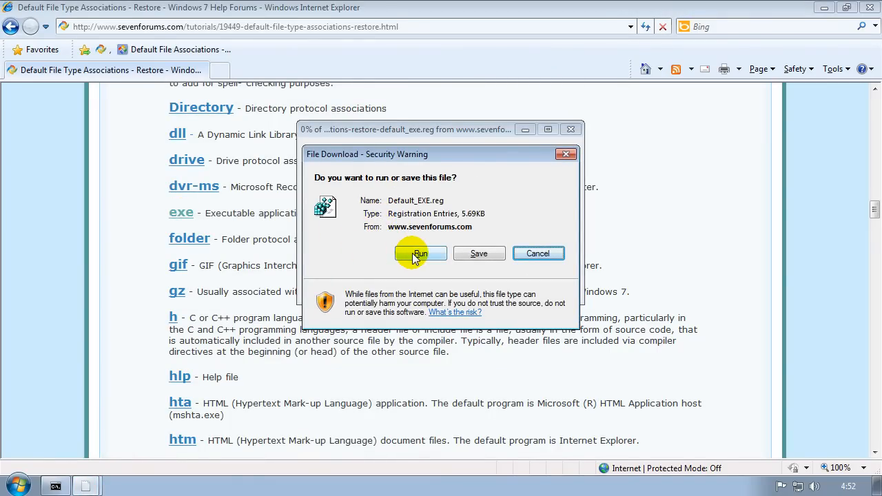
{"action": "left_click", "coordinate": [419, 254]}
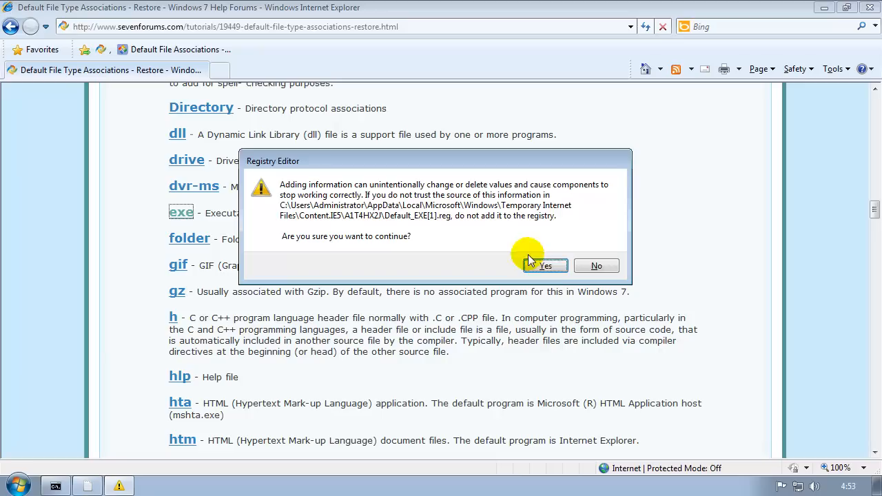
{"action": "mouse_move", "coordinate": [483, 235]}
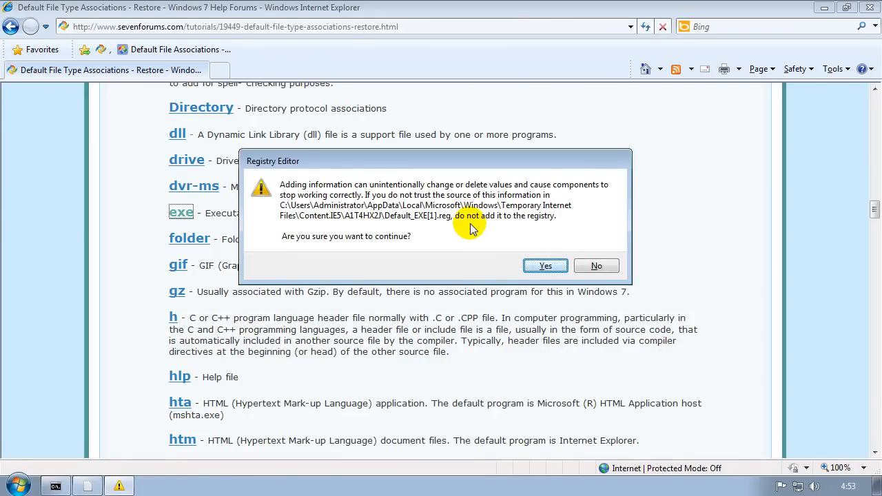
{"action": "left_click", "coordinate": [546, 266]}
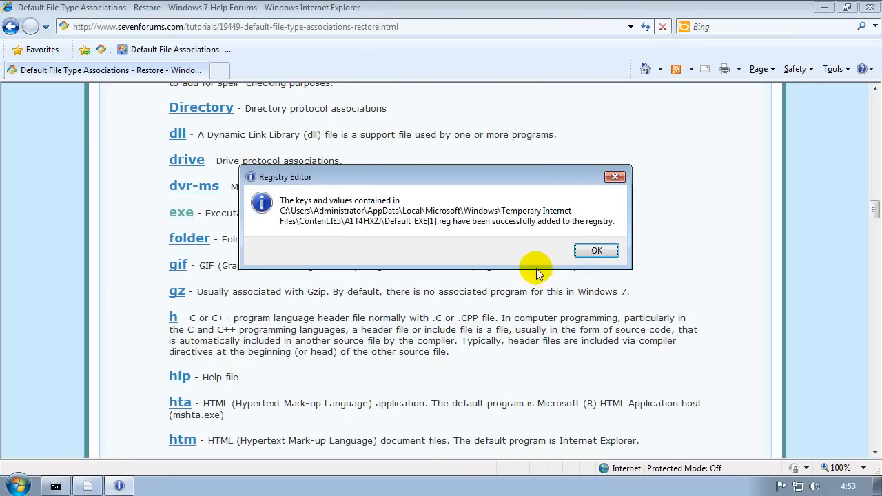
{"action": "left_click", "coordinate": [595, 249]}
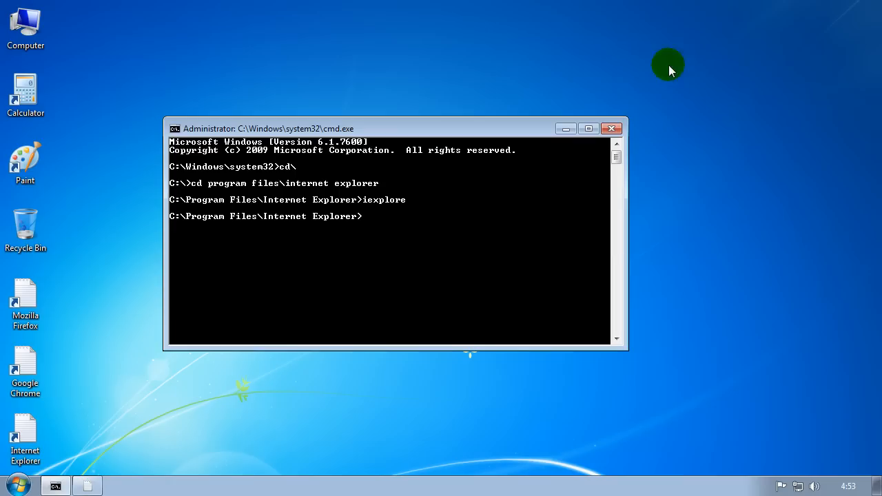
Close the command prompt, launch Calculator and Firefox from their shortcuts, then close Firefox
{"action": "left_click", "coordinate": [611, 128]}
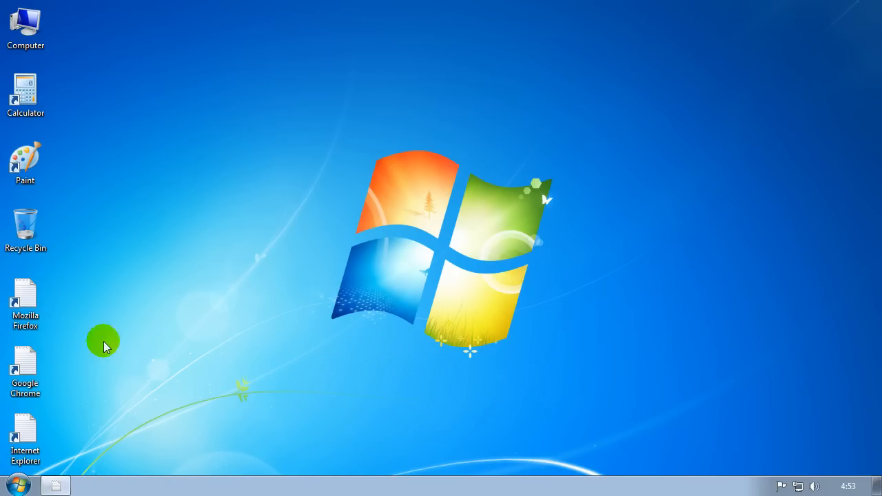
{"action": "left_click", "coordinate": [24, 94]}
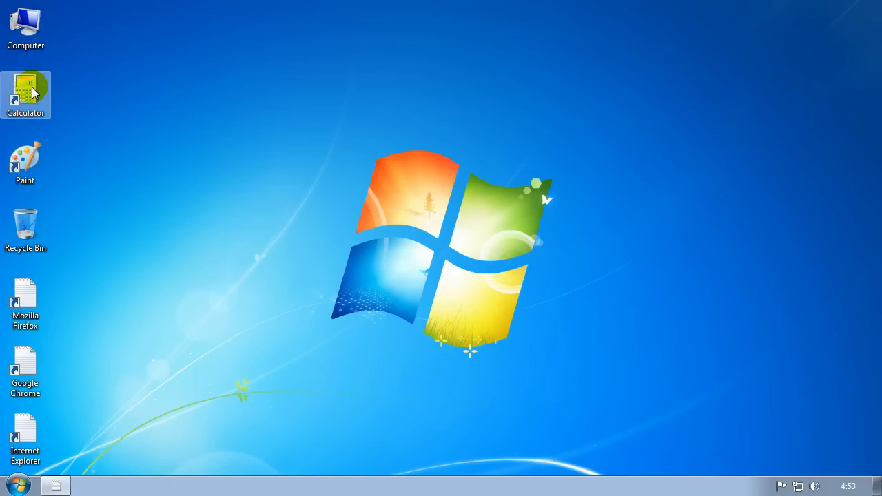
{"action": "double_click", "coordinate": [24, 90]}
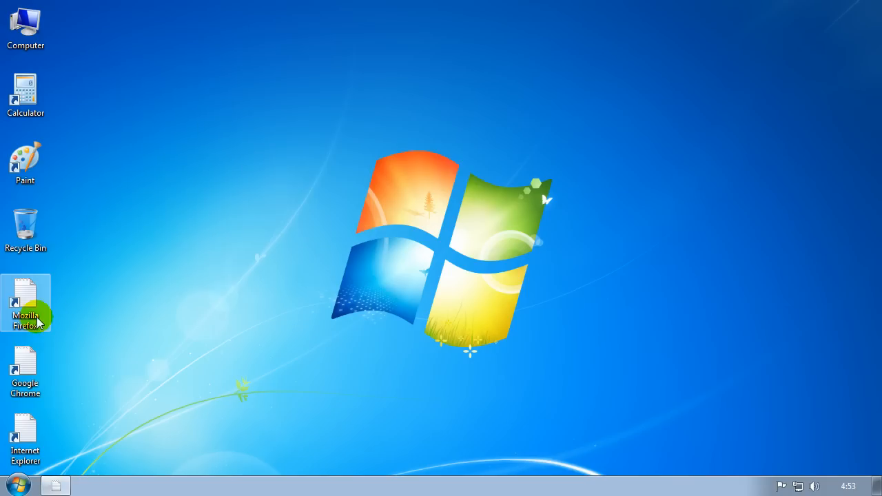
{"action": "mouse_move", "coordinate": [30, 306]}
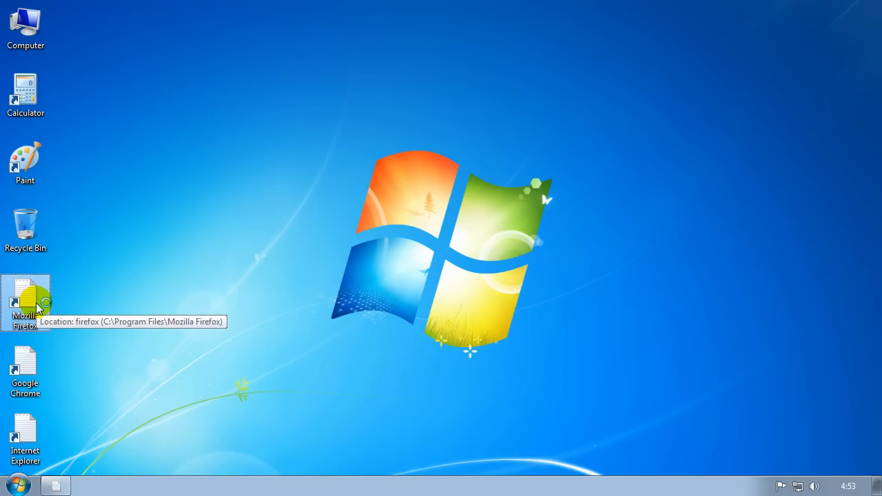
{"action": "double_click", "coordinate": [25, 297]}
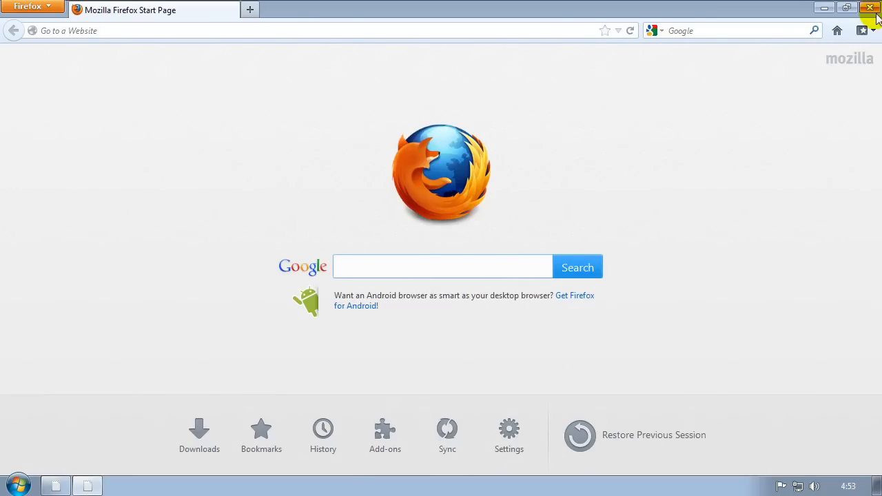
{"action": "left_click", "coordinate": [869, 7]}
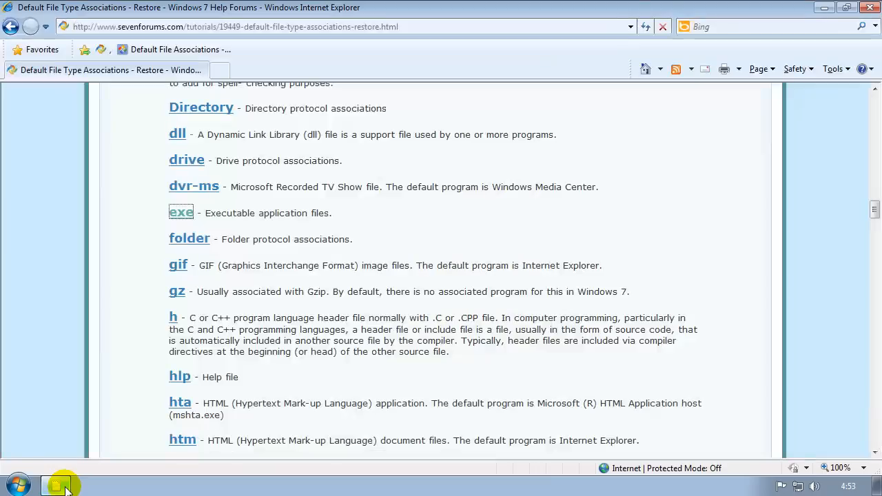
{"action": "mouse_move", "coordinate": [27, 324]}
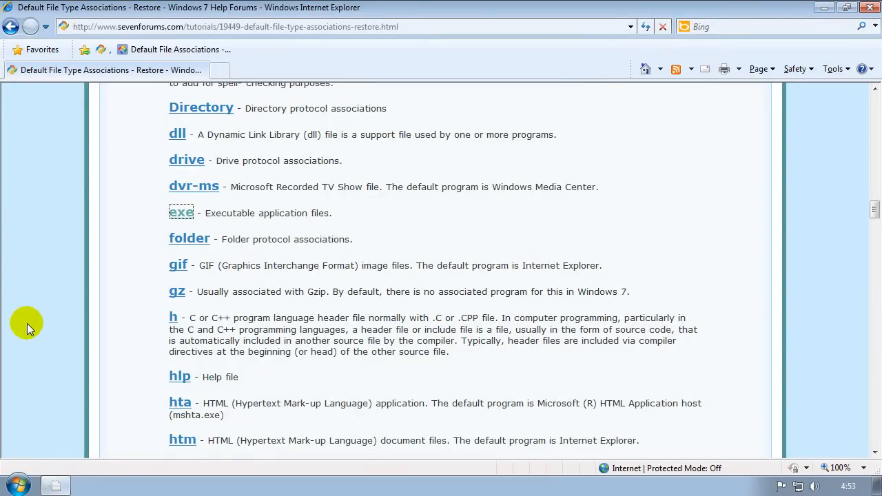
Scroll the tutorial list further down to the jpg and js entries
{"action": "scroll", "scroll_direction": "down", "scroll_amount": 3}
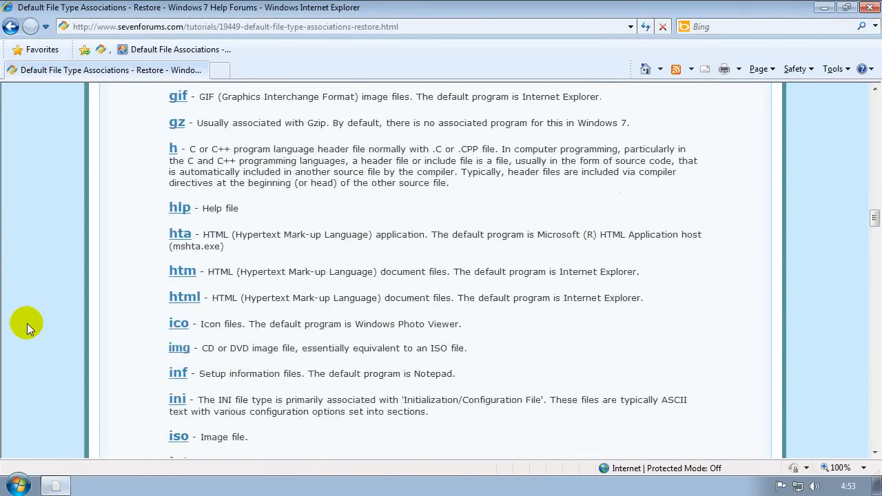
{"action": "scroll", "scroll_direction": "down", "scroll_amount": 3}
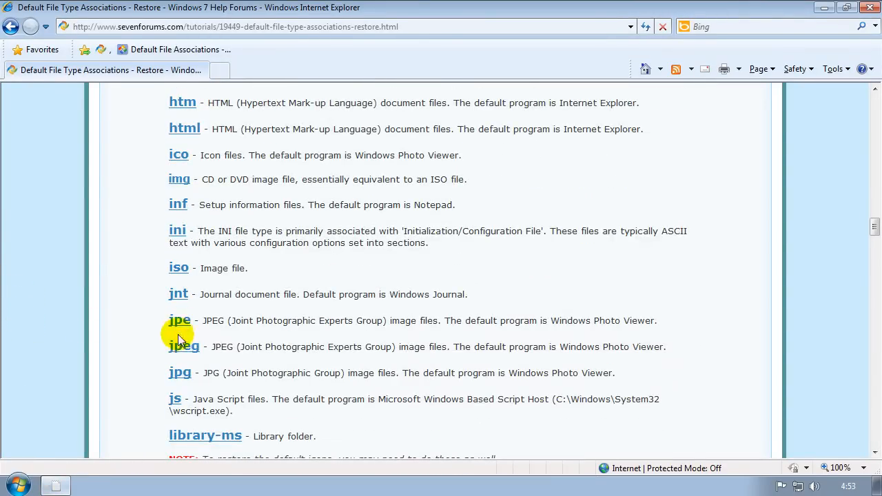
{"action": "scroll", "scroll_direction": "down", "scroll_amount": 3}
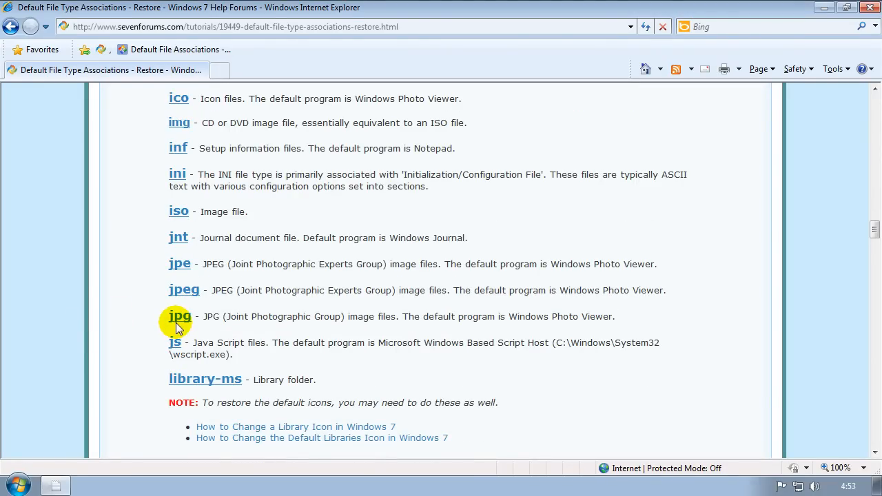
{"action": "mouse_move", "coordinate": [798, 20]}
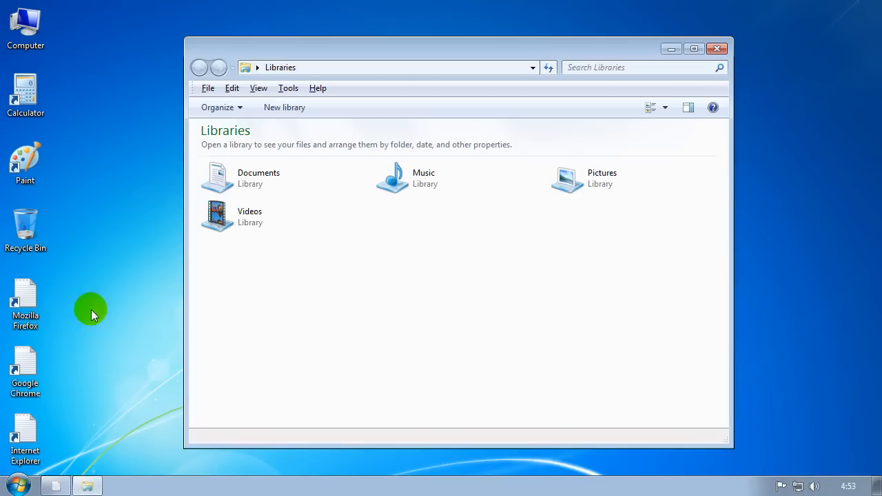
Navigate via the address bar to the Administrator user's Downloads folder
{"action": "left_click", "coordinate": [257, 68]}
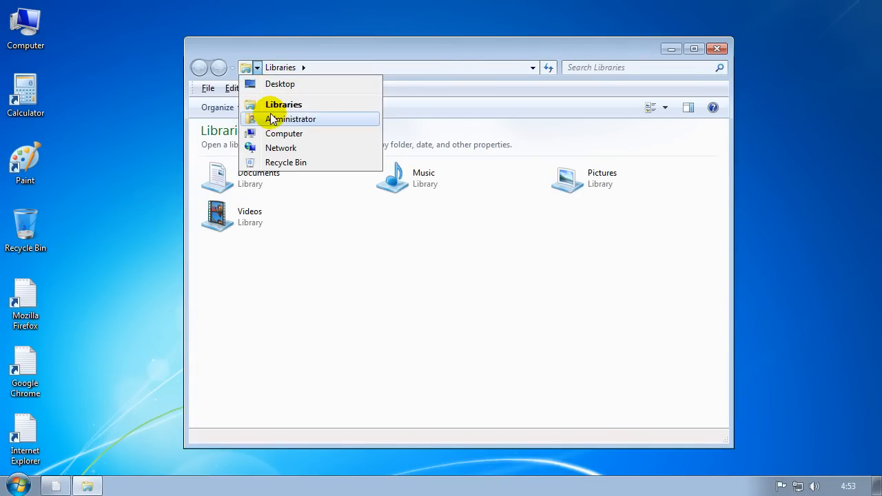
{"action": "left_click", "coordinate": [289, 118]}
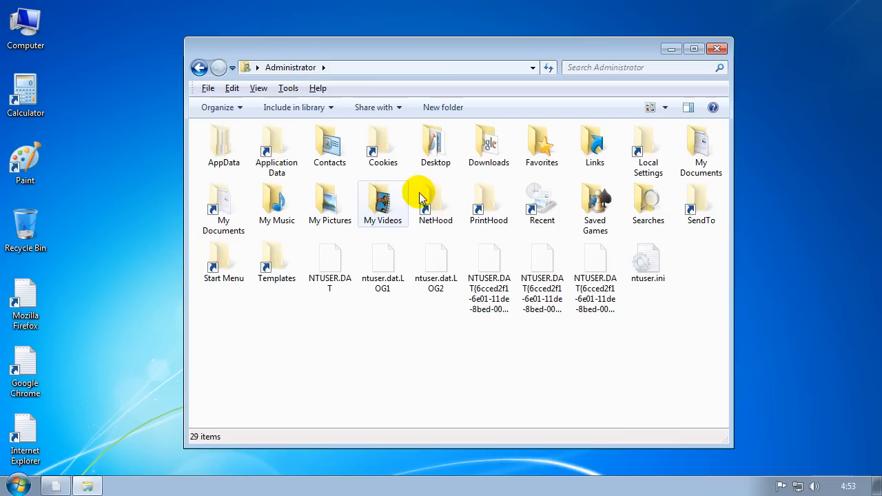
{"action": "double_click", "coordinate": [488, 145]}
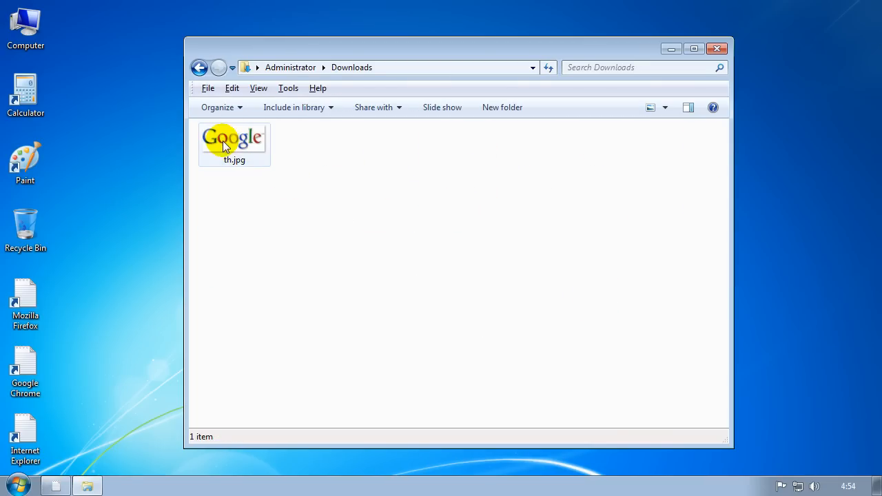
Open th.jpg, which shows as garbled text in a maximized WordPad, then close it
{"action": "left_click", "coordinate": [235, 141]}
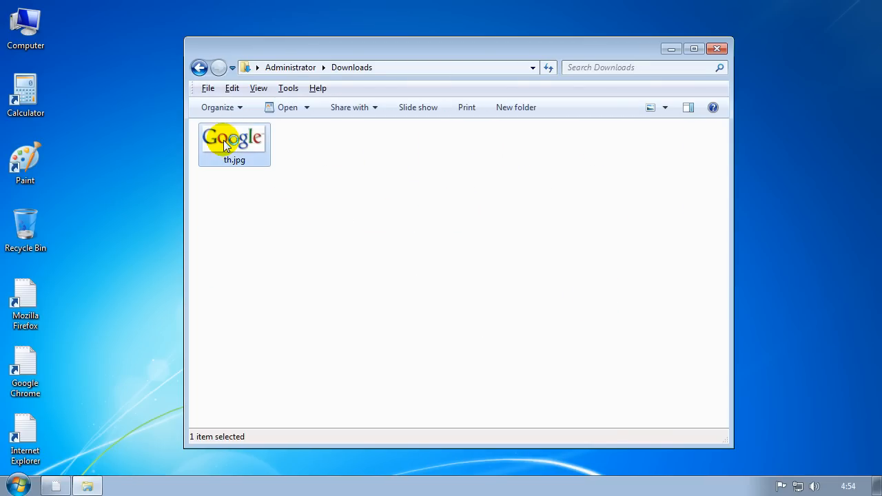
{"action": "double_click", "coordinate": [234, 137]}
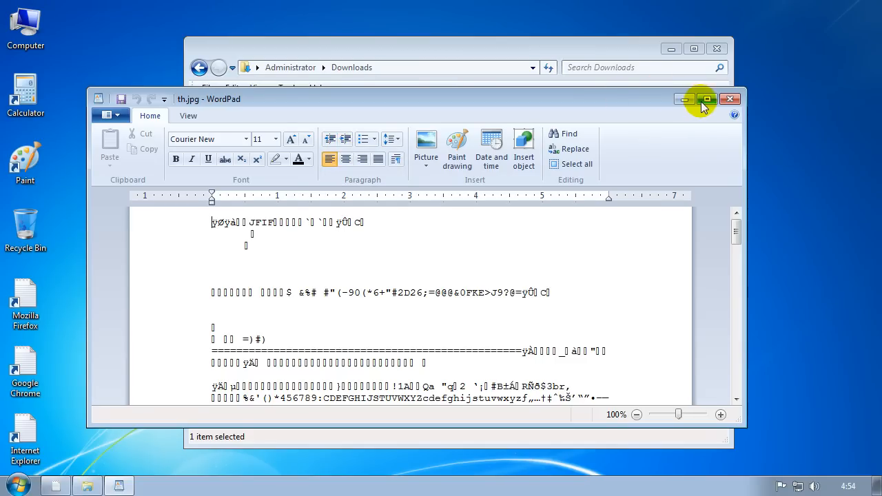
{"action": "left_click", "coordinate": [705, 100]}
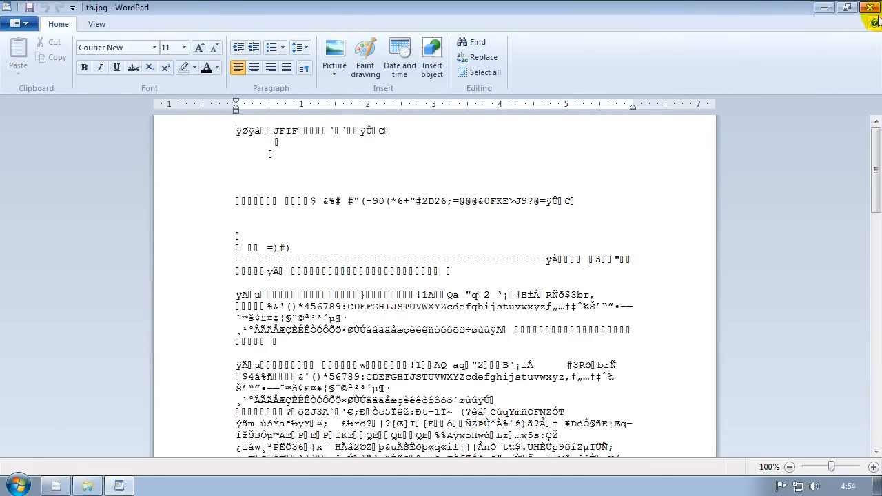
{"action": "mouse_move", "coordinate": [869, 8]}
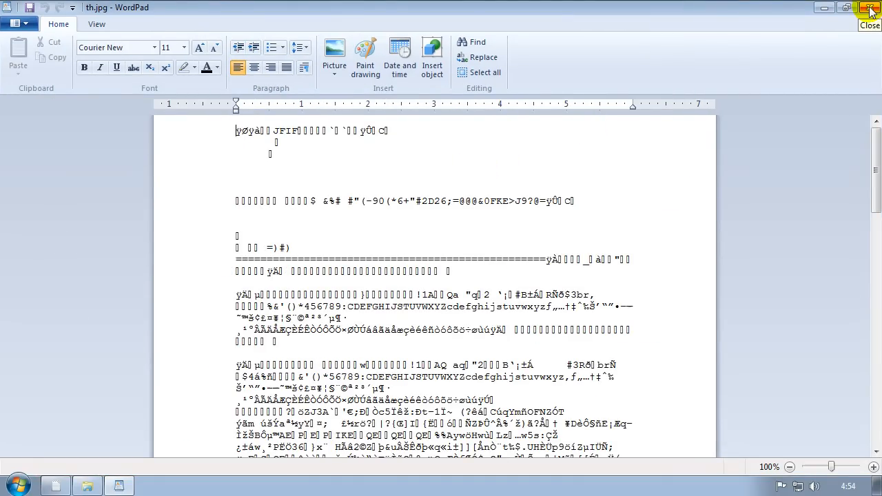
{"action": "left_click", "coordinate": [870, 9]}
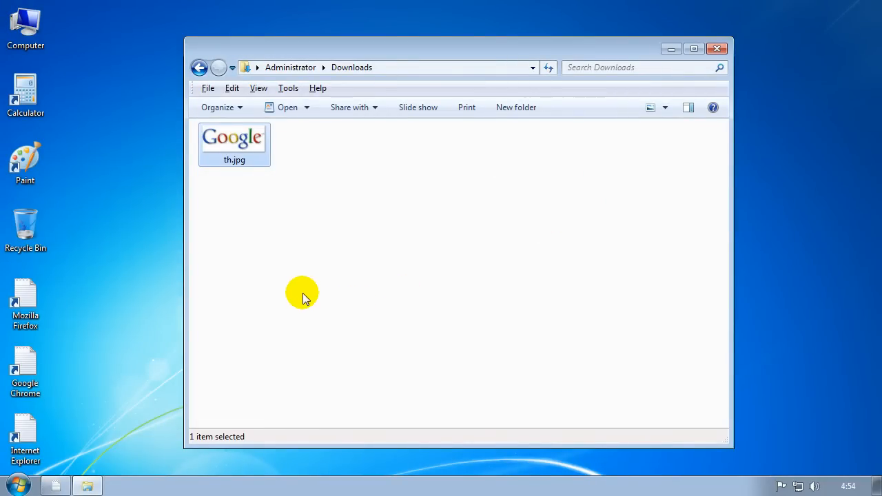
Return to the tutorial, download Default_JPG.reg, run it and approve the registry merge
{"action": "left_click", "coordinate": [62, 485]}
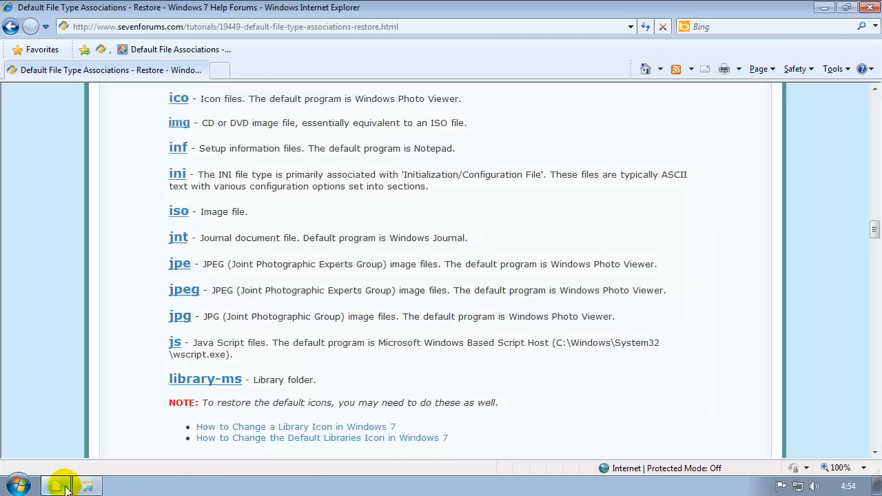
{"action": "scroll", "scroll_direction": "down", "scroll_amount": 3}
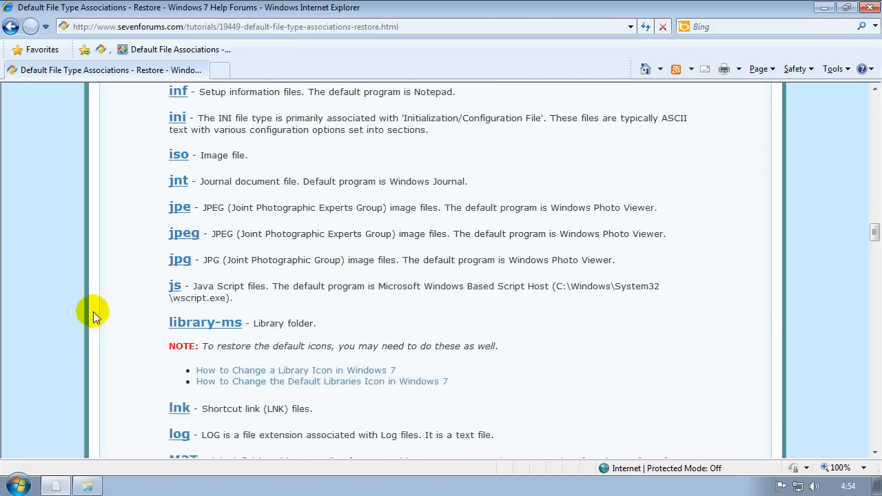
{"action": "mouse_move", "coordinate": [210, 261]}
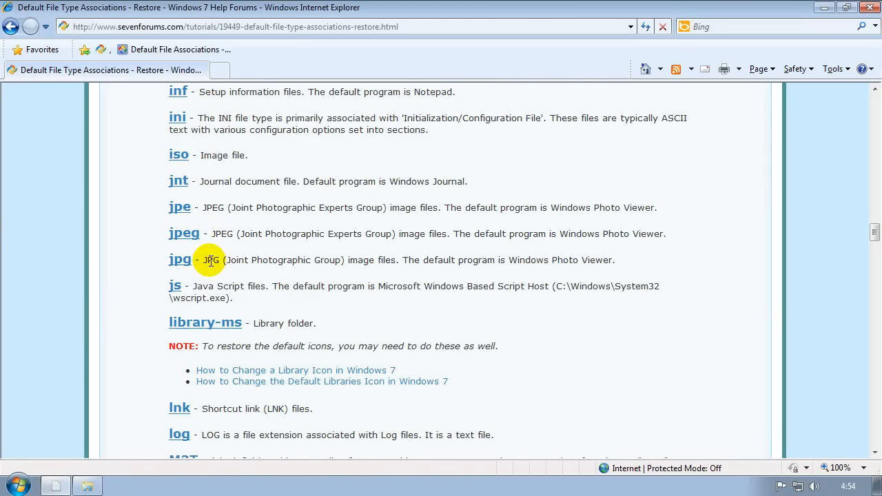
{"action": "mouse_move", "coordinate": [179, 259]}
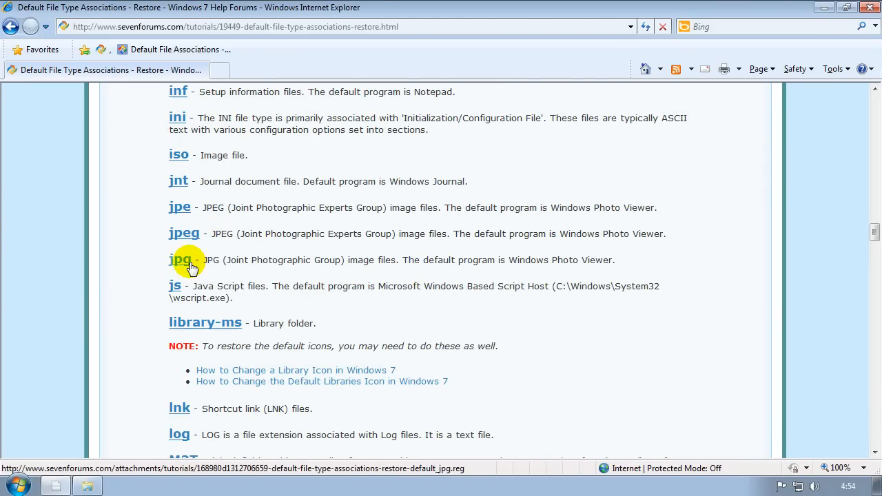
{"action": "left_click", "coordinate": [179, 259]}
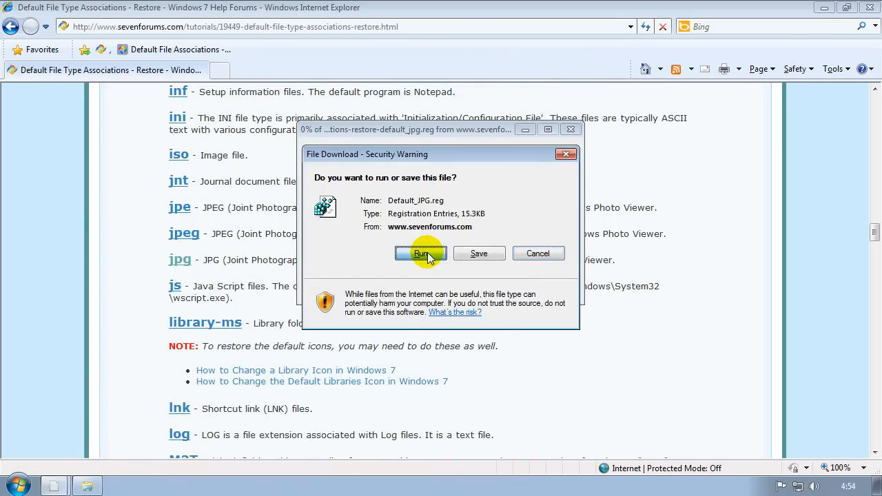
{"action": "left_click", "coordinate": [420, 254]}
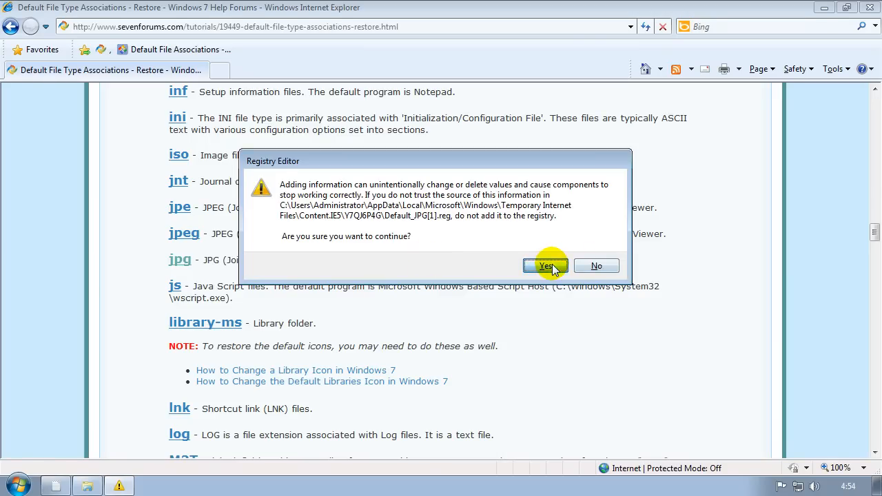
{"action": "left_click", "coordinate": [544, 266]}
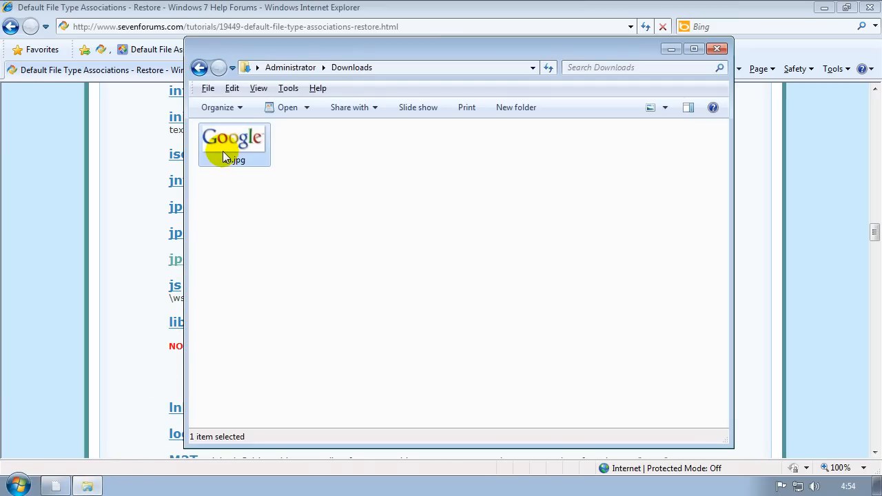
Confirm th.jpg now shows the Google logo in Photo Viewer, then close the viewer and Downloads folder
{"action": "double_click", "coordinate": [233, 141]}
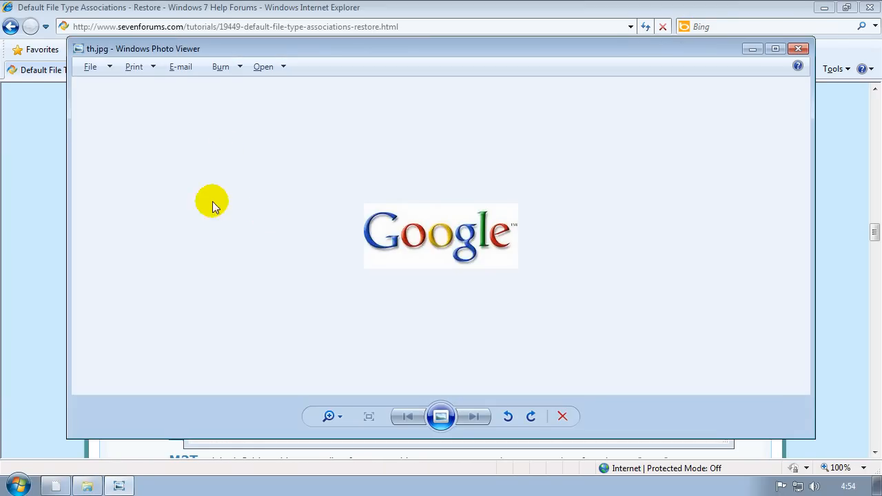
{"action": "mouse_move", "coordinate": [361, 145]}
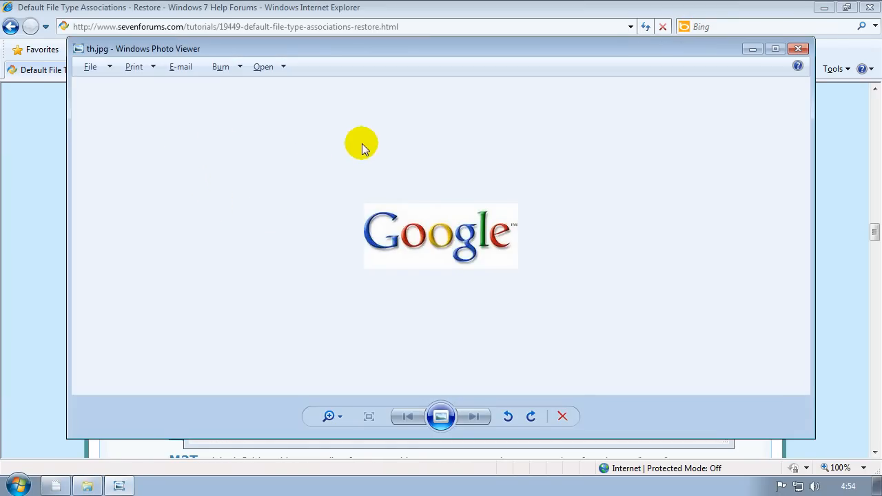
{"action": "left_click", "coordinate": [798, 49]}
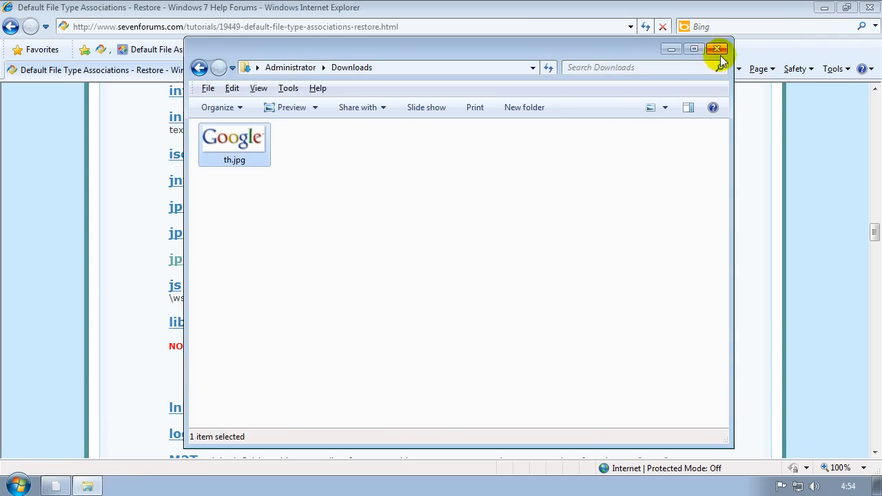
{"action": "left_click", "coordinate": [716, 49]}
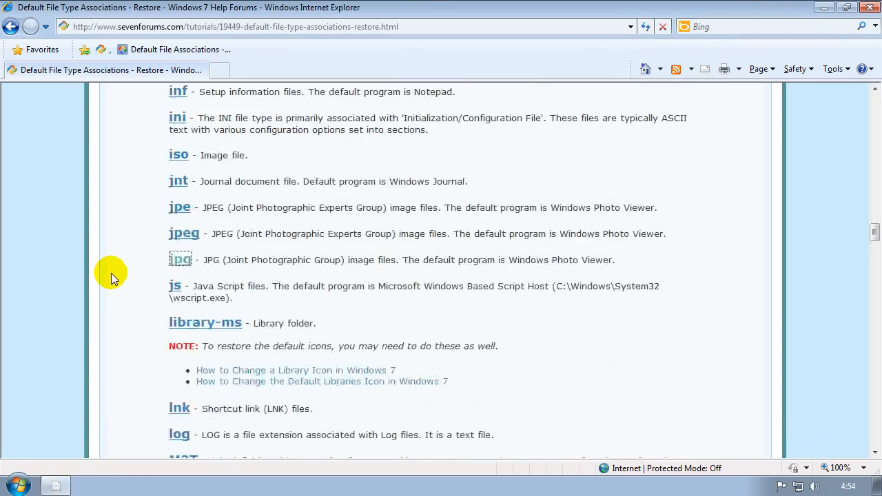
{"action": "scroll", "scroll_direction": "up", "scroll_amount": 3}
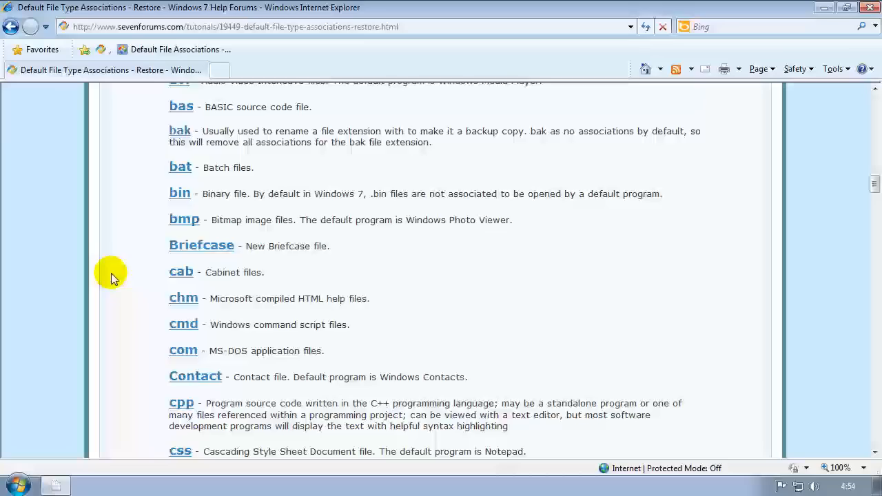
{"action": "scroll", "scroll_direction": "up", "scroll_amount": 3}
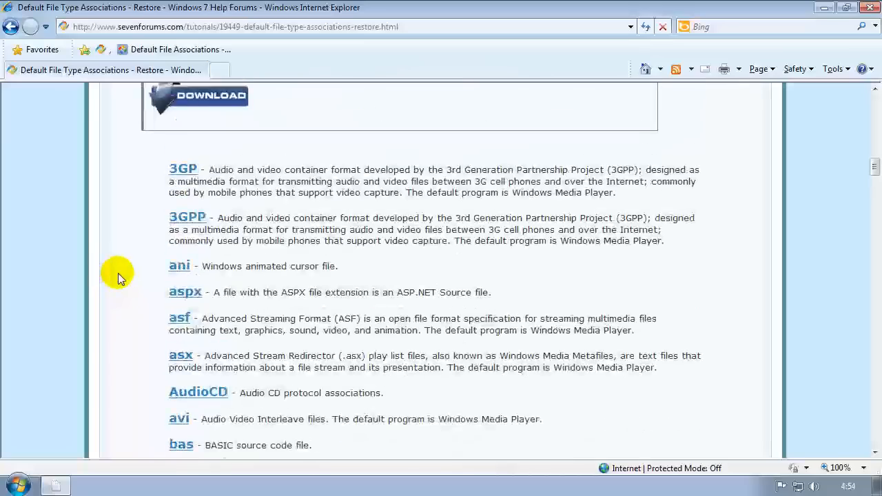
{"action": "scroll", "scroll_direction": "down", "scroll_amount": 3}
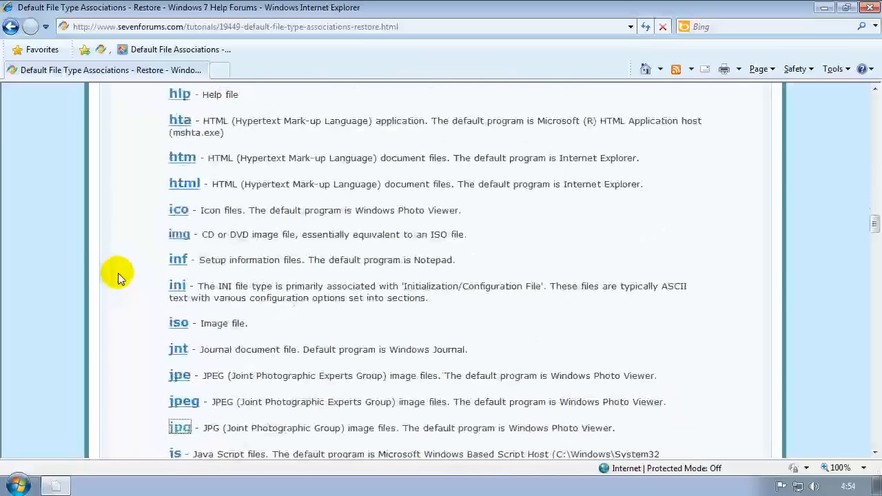
{"action": "scroll", "scroll_direction": "down", "scroll_amount": 3}
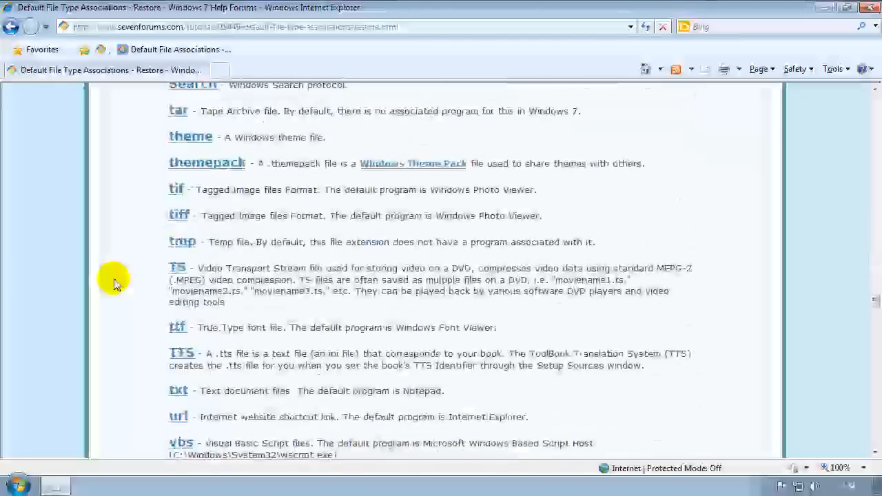
{"action": "scroll", "scroll_direction": "down", "scroll_amount": 3}
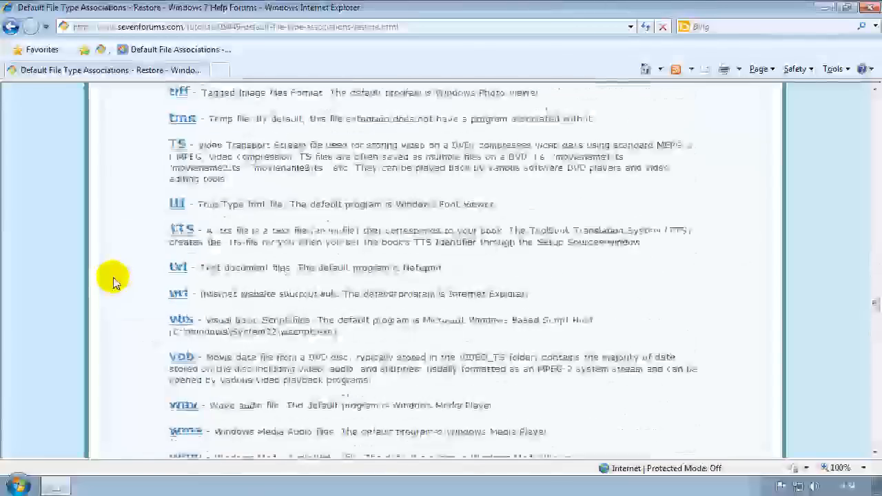
{"action": "scroll", "scroll_direction": "up", "scroll_amount": 3}
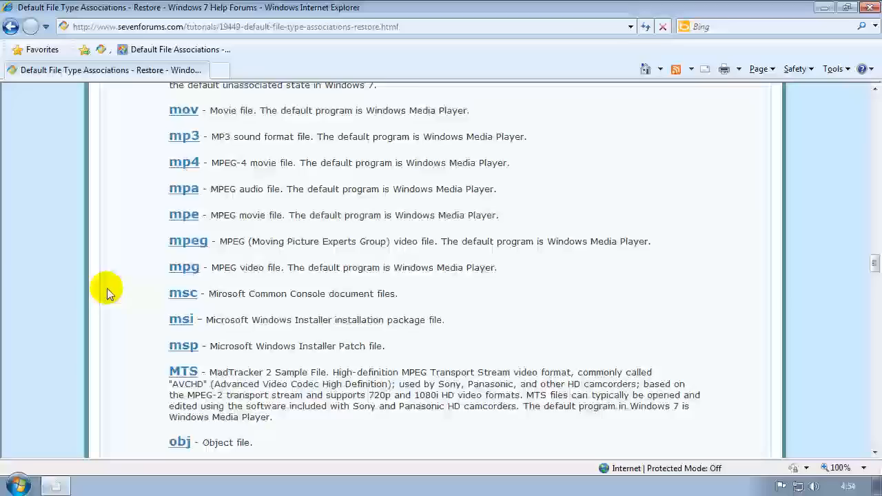
{"action": "scroll", "scroll_direction": "up", "scroll_amount": 3}
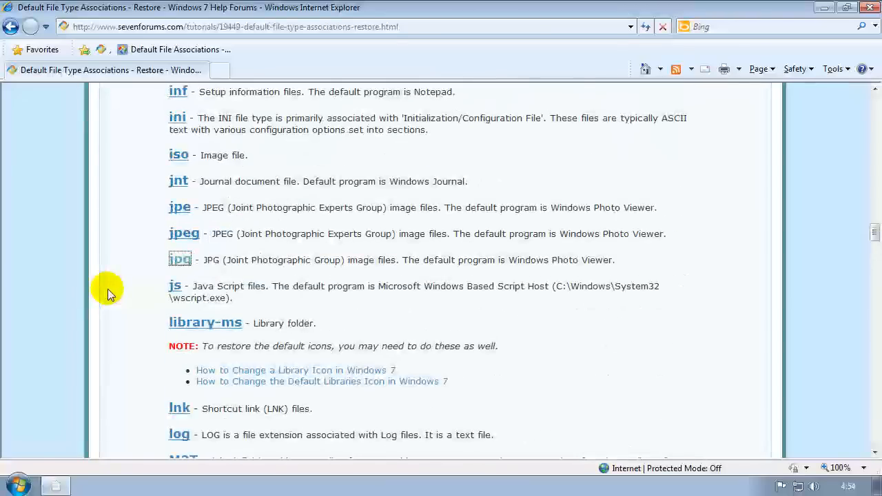
{"action": "mouse_move", "coordinate": [137, 290]}
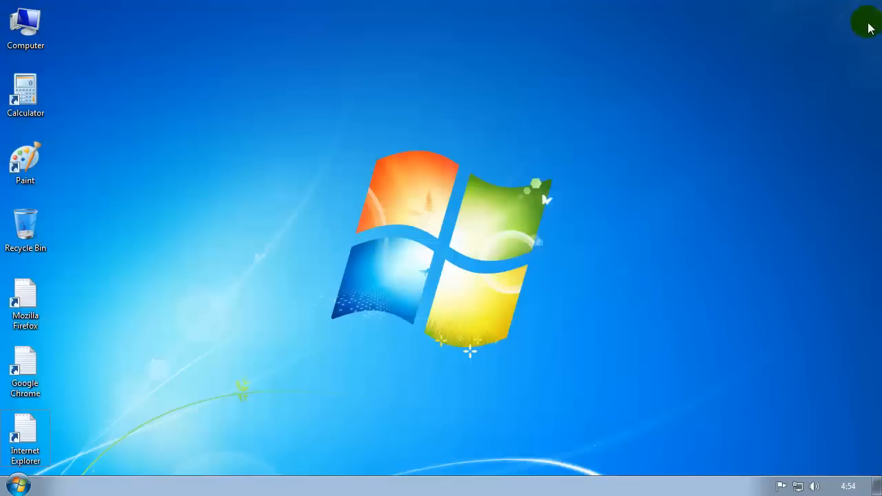
{"action": "mouse_move", "coordinate": [140, 311]}
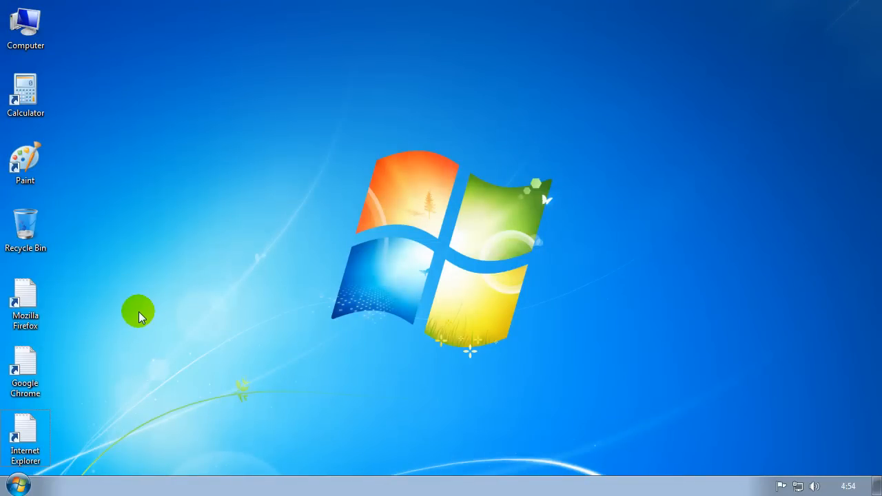
{"action": "mouse_move", "coordinate": [28, 441]}
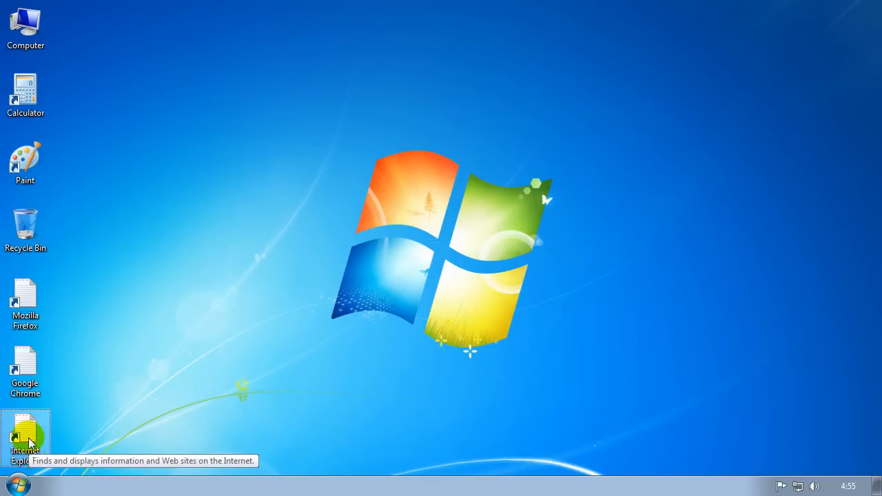
{"action": "mouse_move", "coordinate": [107, 369]}
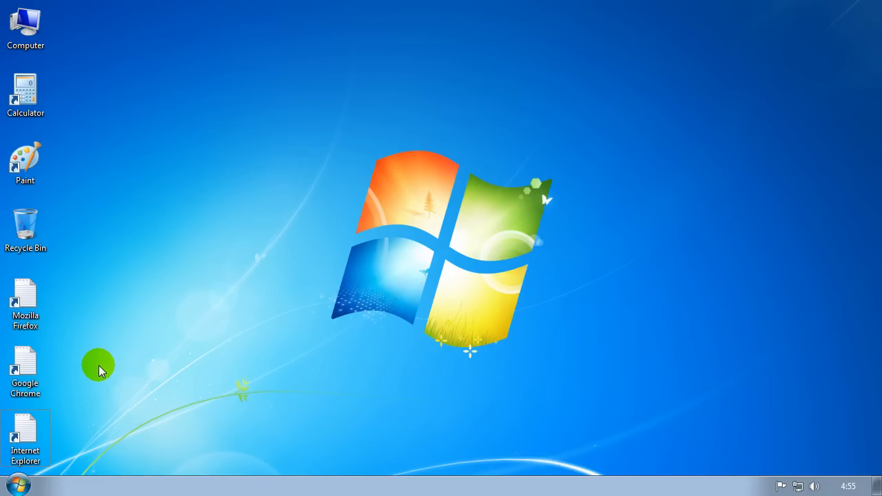
{"action": "mouse_move", "coordinate": [151, 394]}
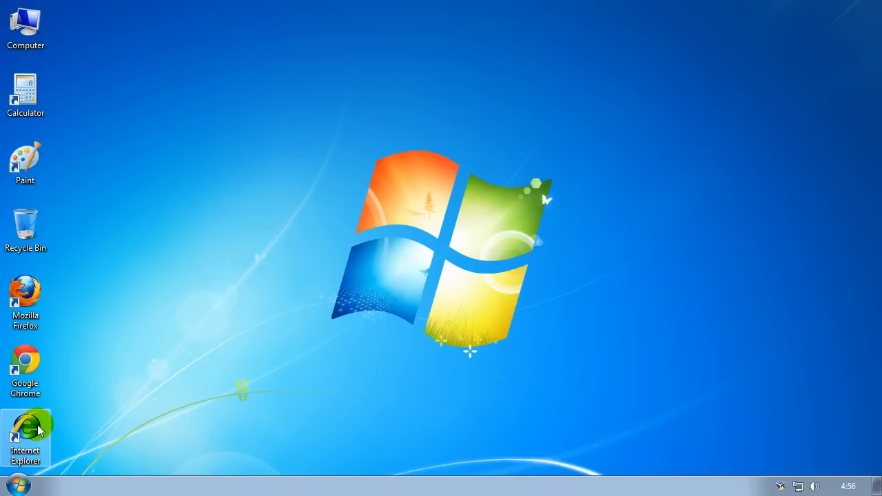
Refresh the desktop so the Firefox, Chrome and Internet Explorer shortcuts show their default icons
{"action": "left_click", "coordinate": [25, 300]}
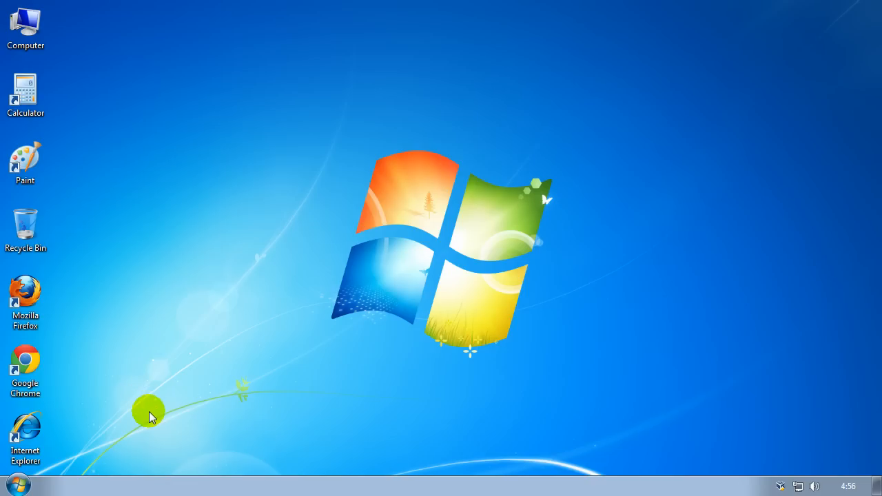
{"action": "mouse_move", "coordinate": [165, 364]}
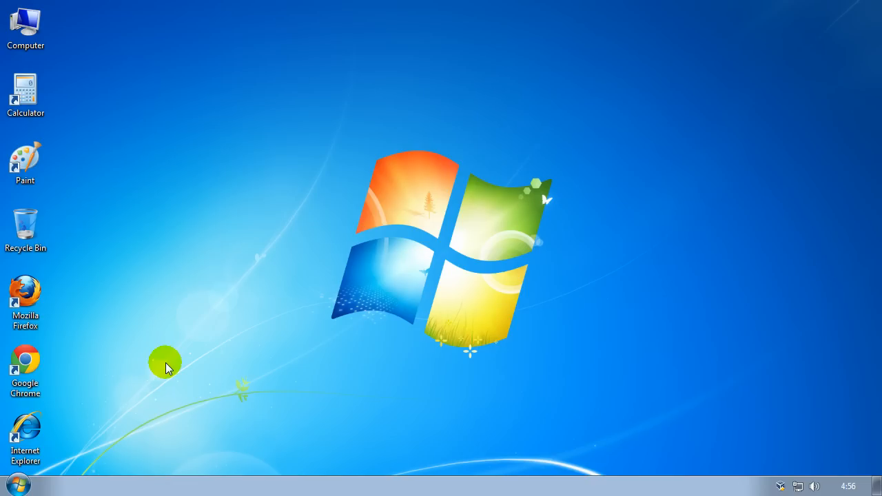